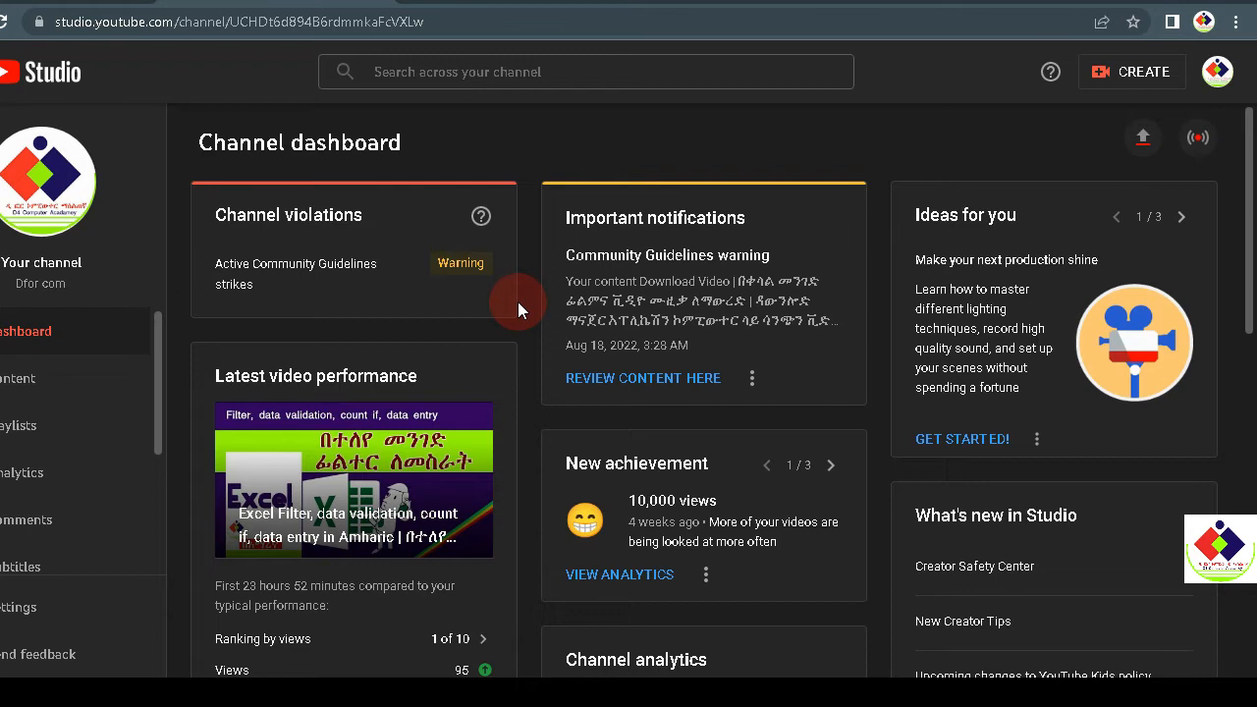
- From the channel dashboard, bring up the Send feedback form via the account menu
click(31, 71)
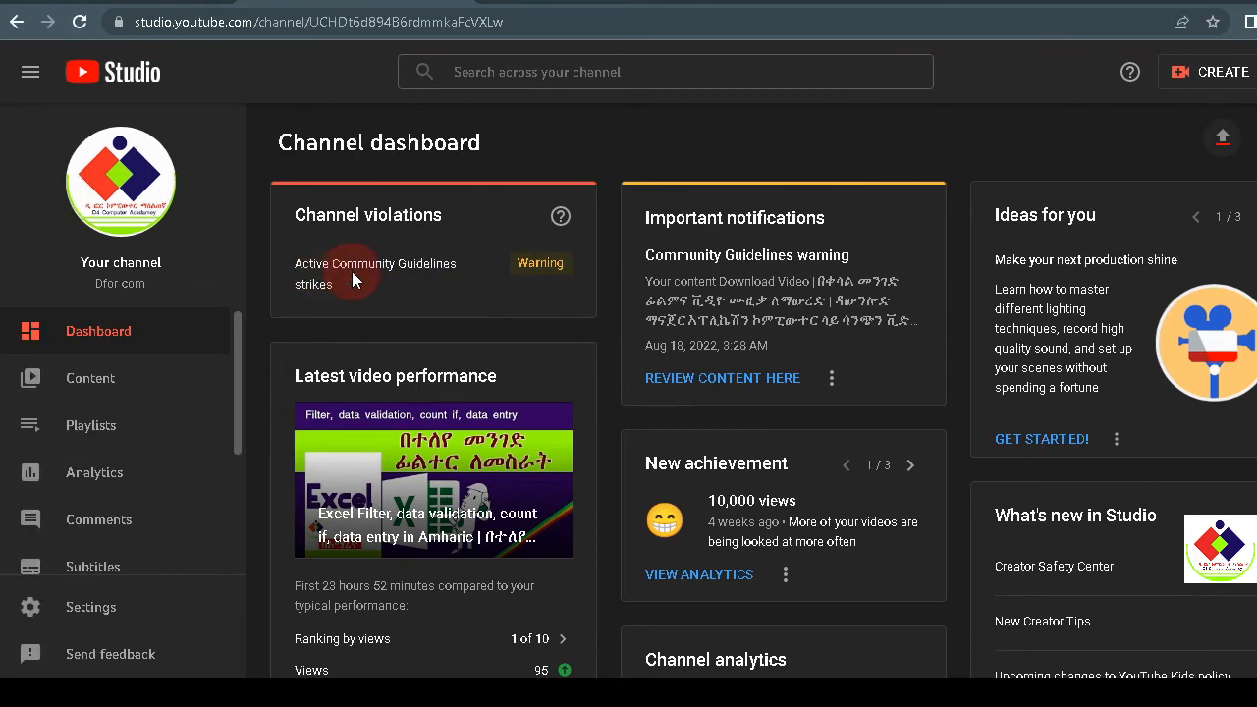
mouse_move(538, 304)
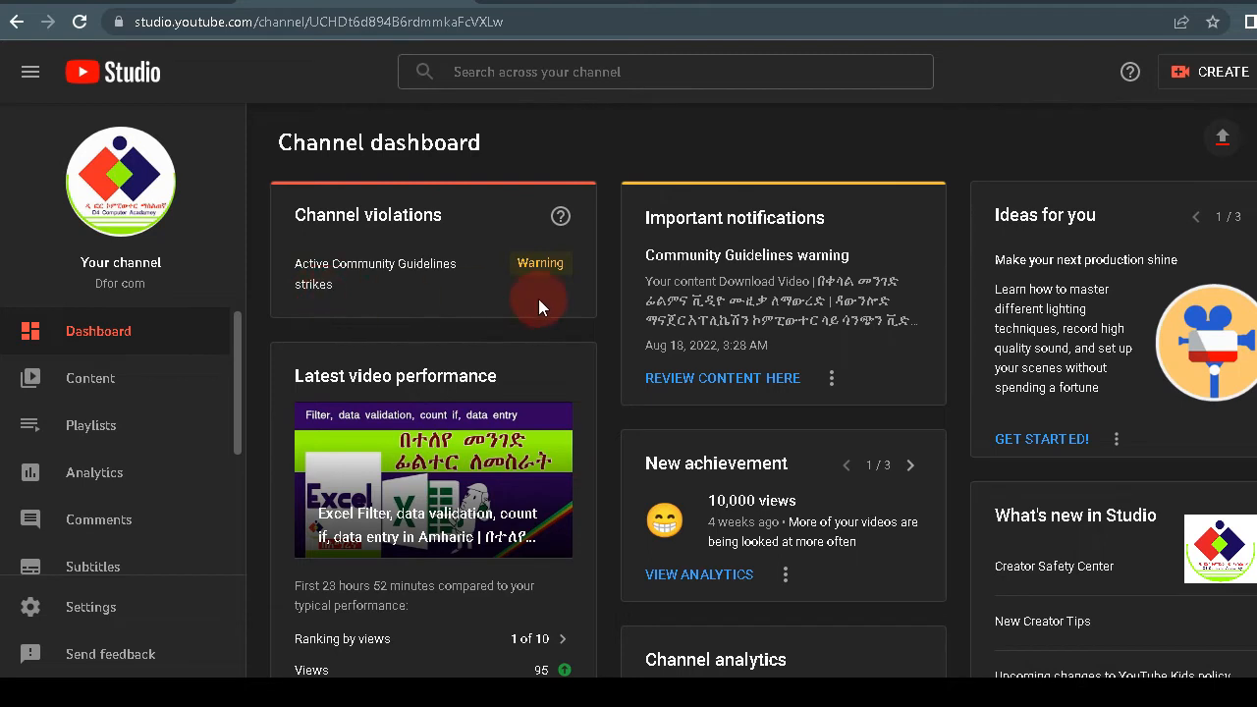
mouse_move(538, 259)
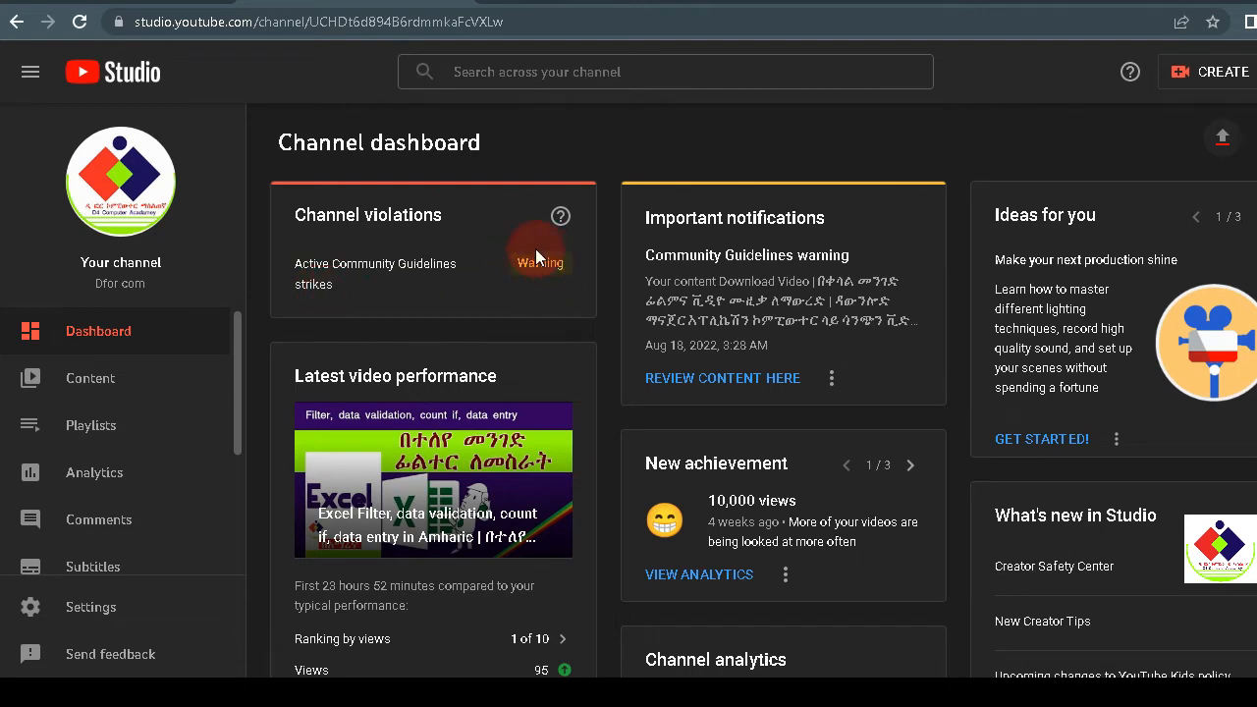
mouse_move(546, 287)
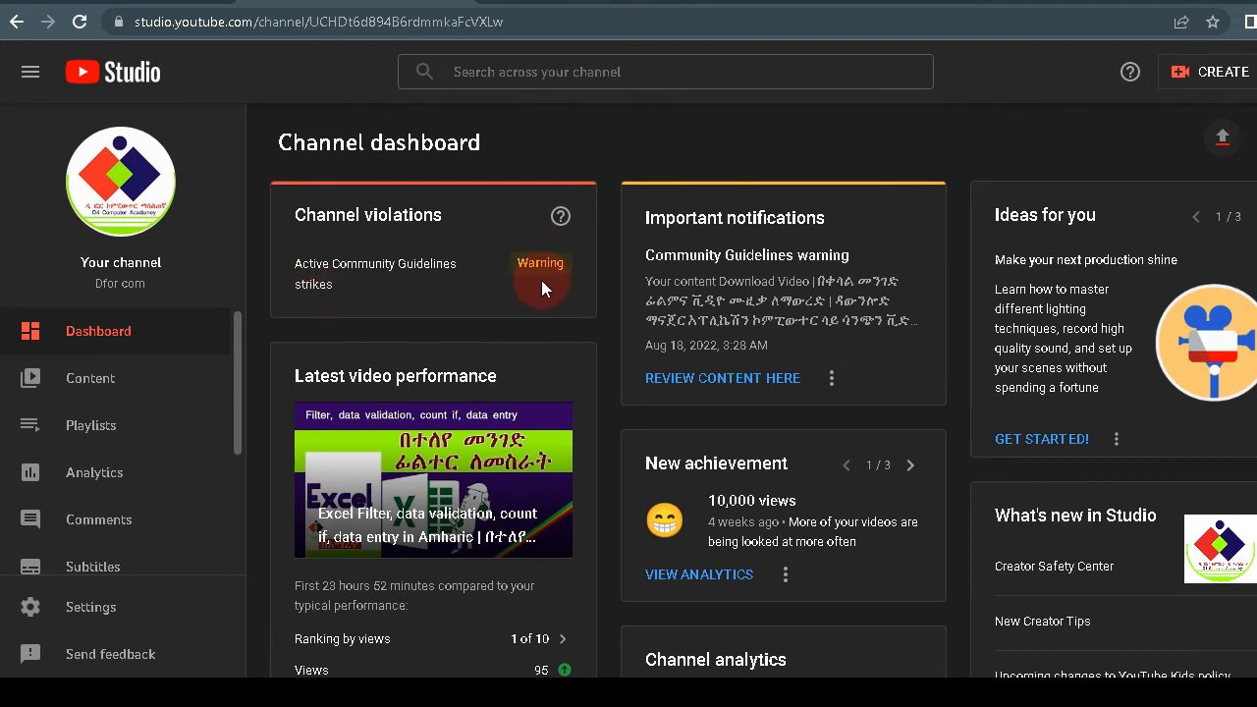
mouse_move(510, 253)
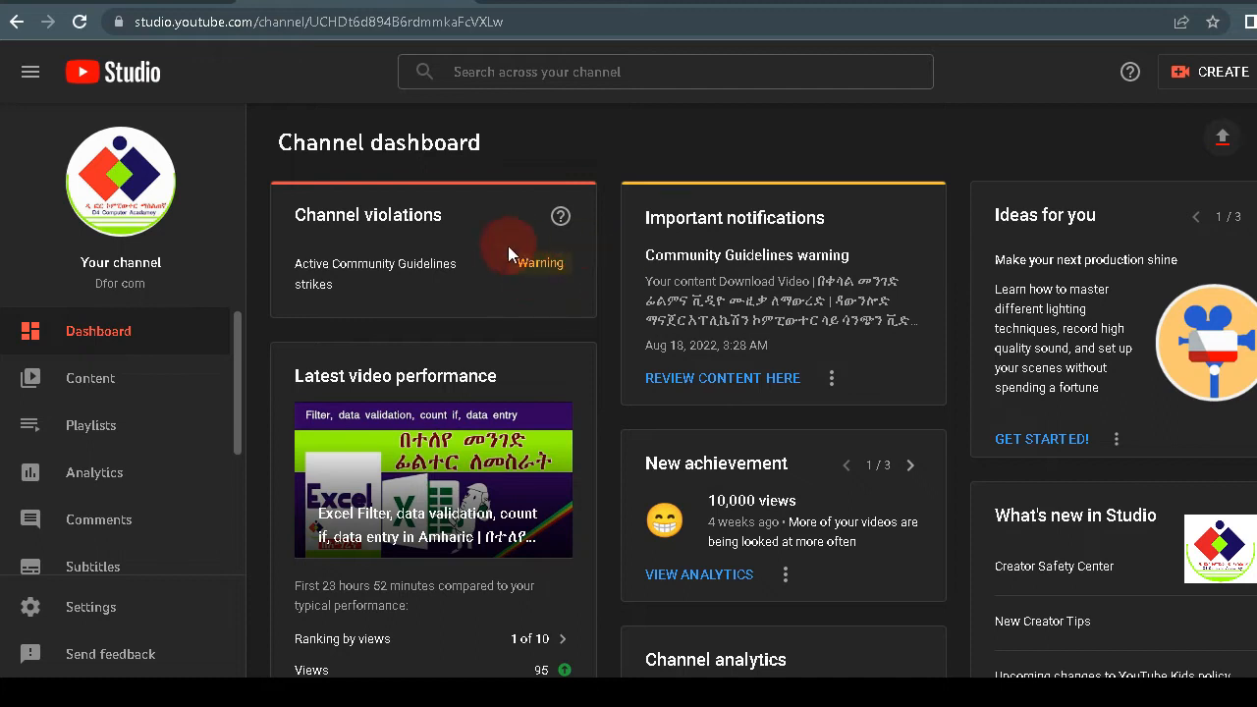
mouse_move(782, 302)
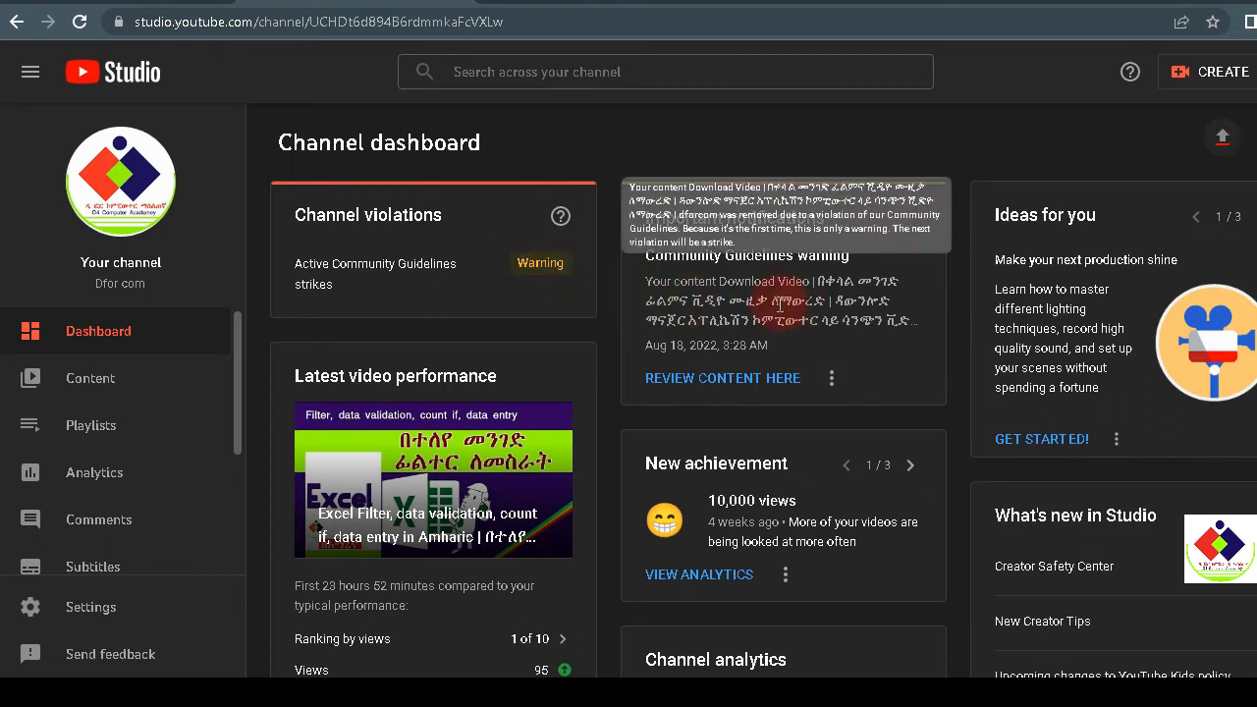
mouse_move(899, 303)
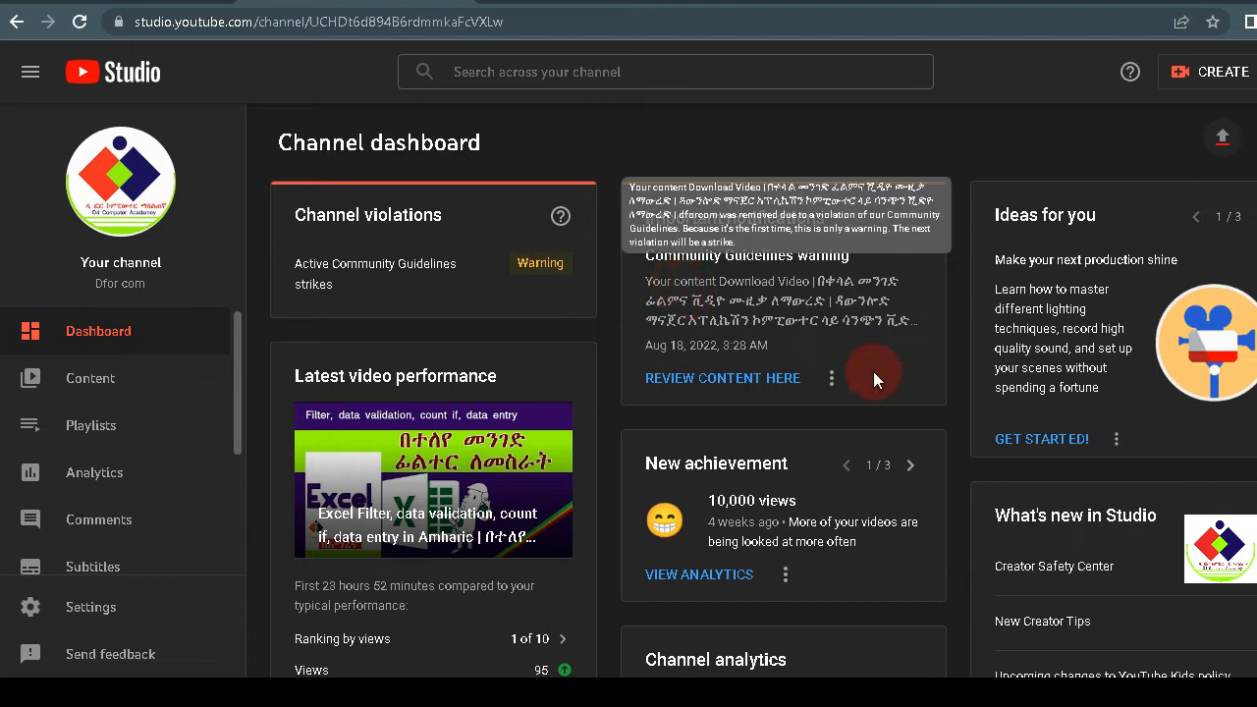
mouse_move(864, 118)
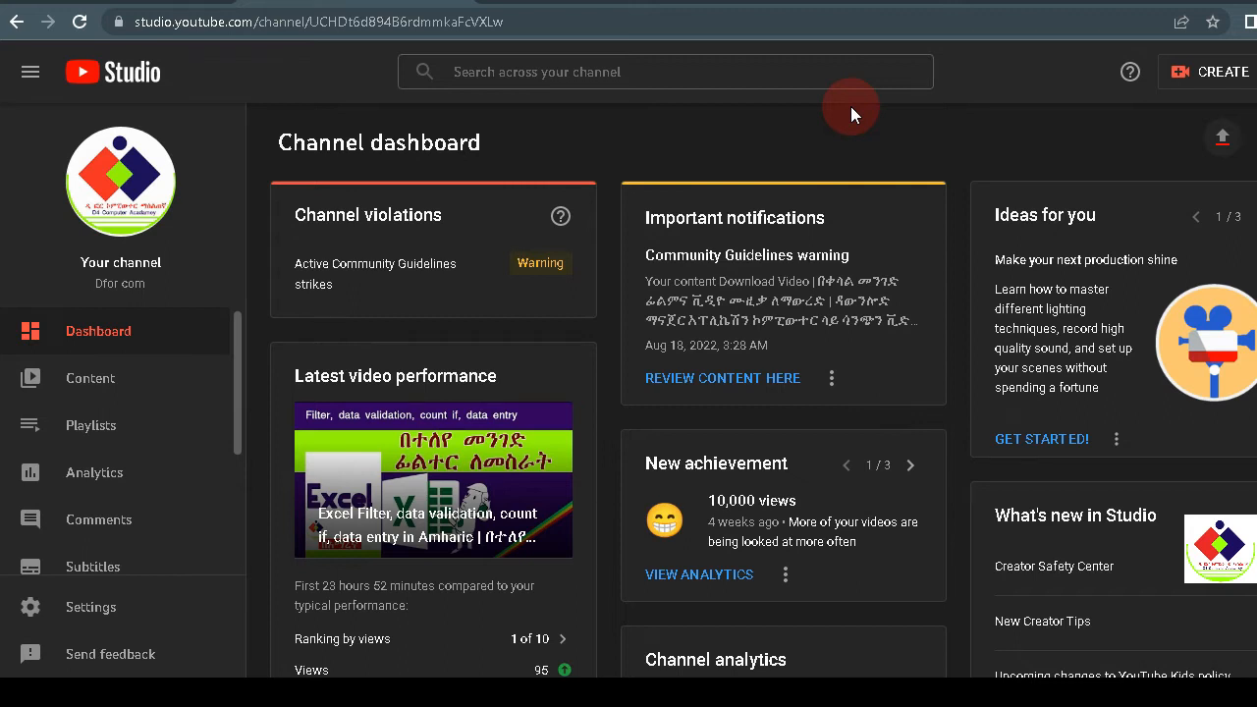
mouse_move(518, 289)
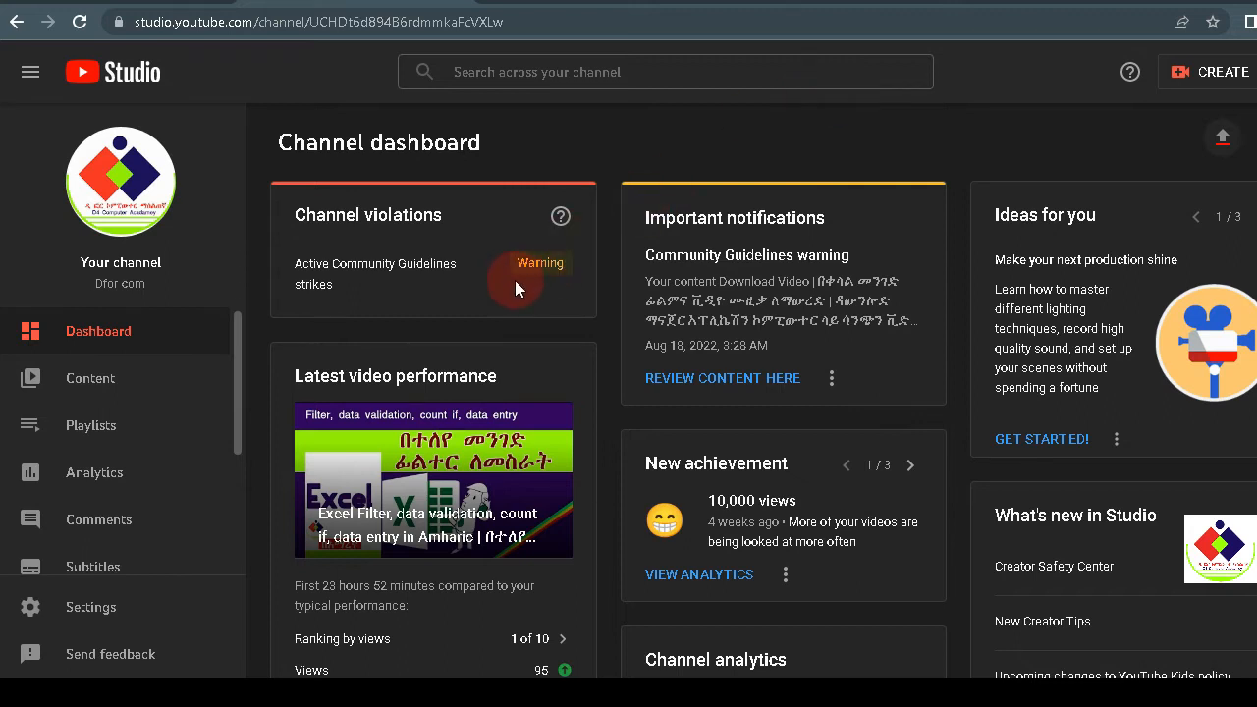
mouse_move(562, 295)
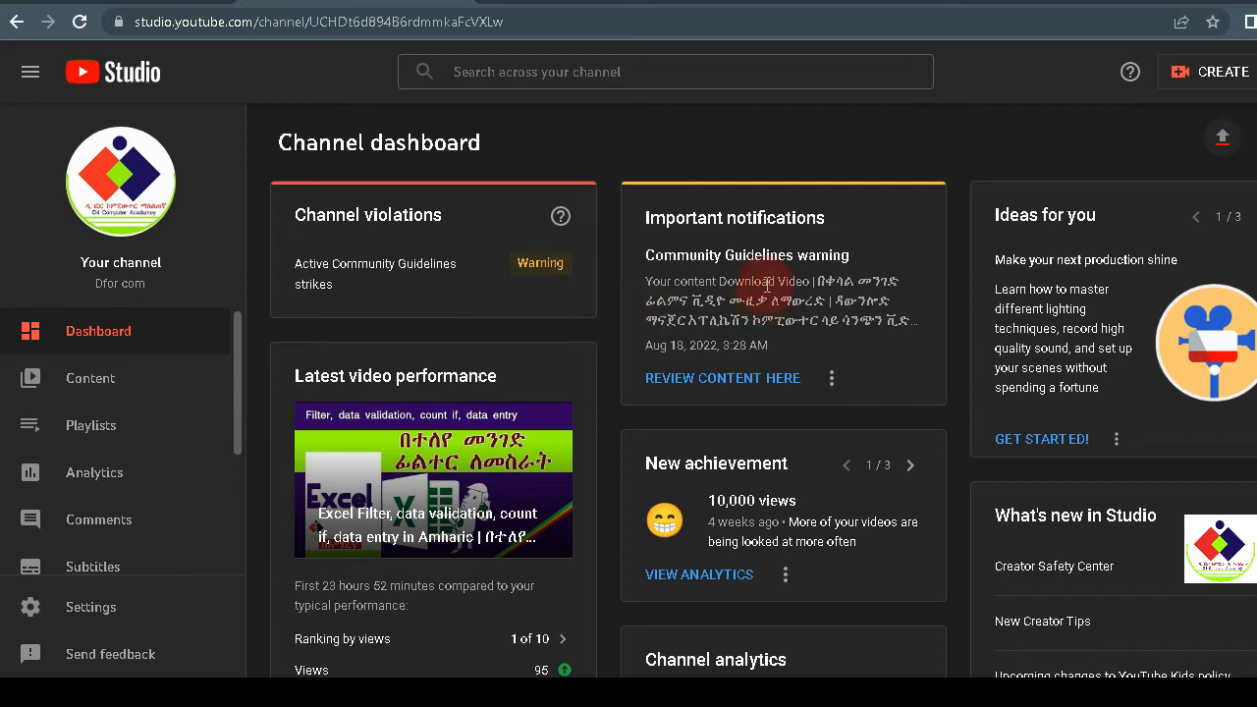
mouse_move(853, 133)
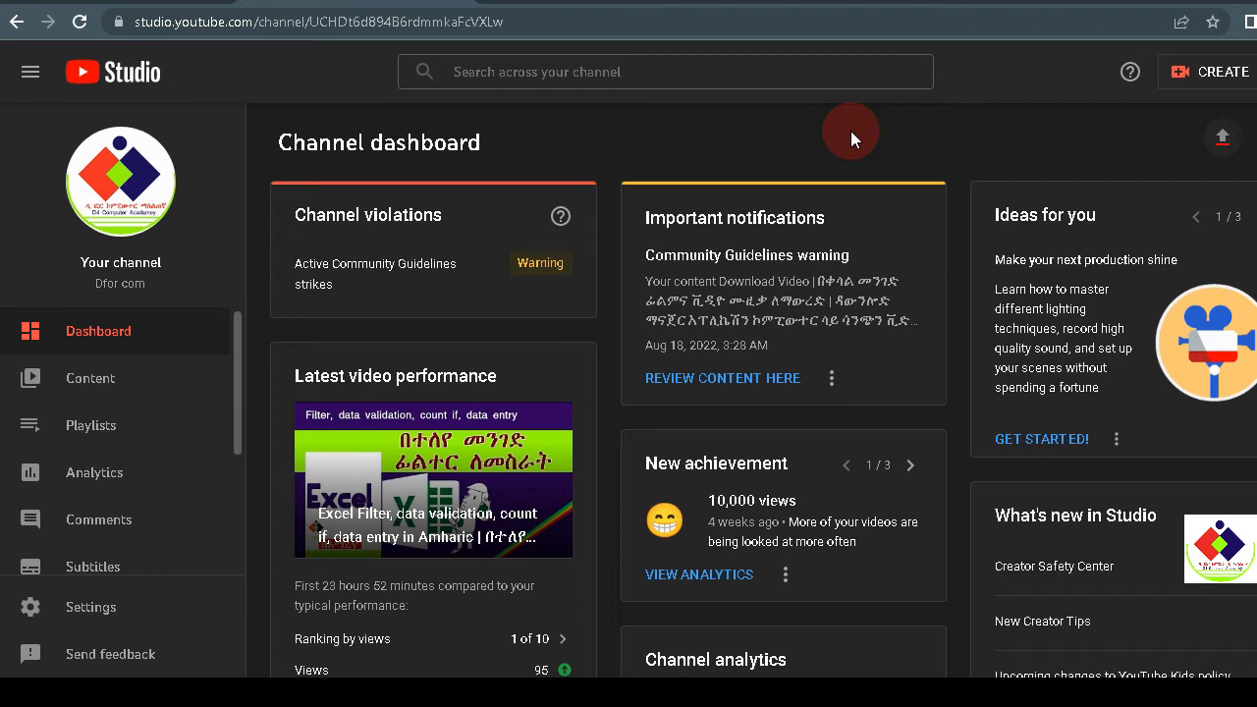
mouse_move(734, 102)
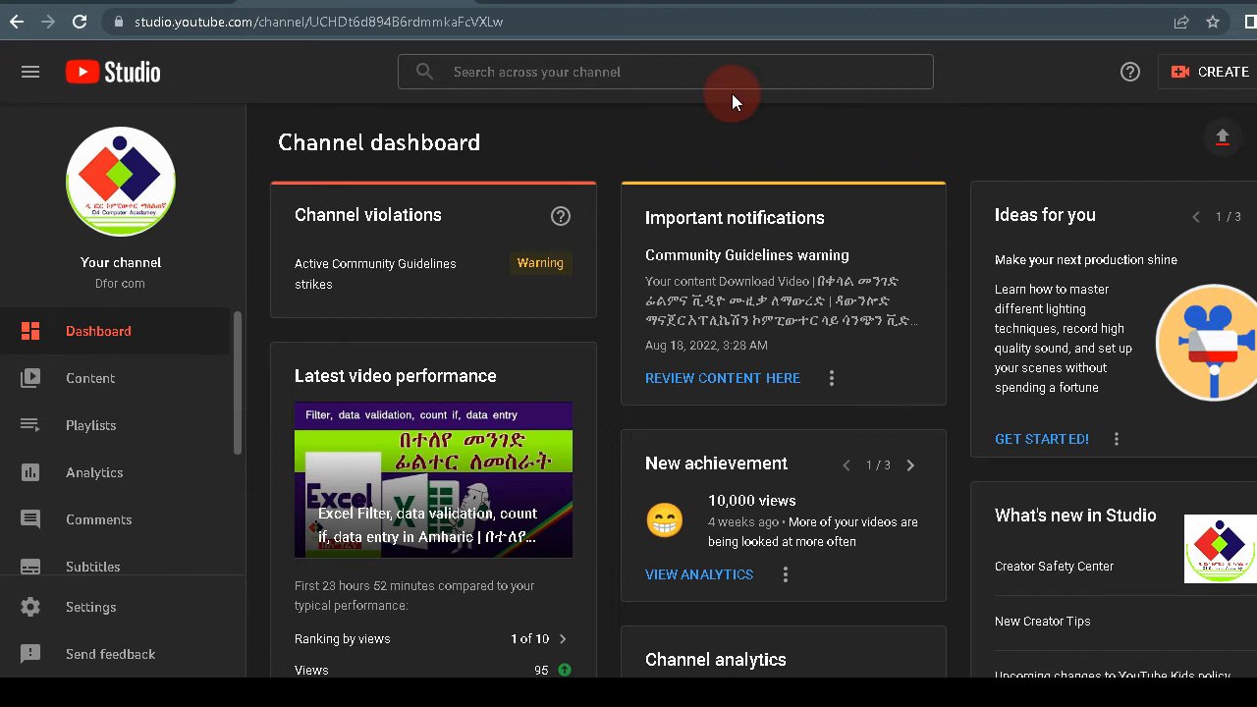
mouse_move(509, 283)
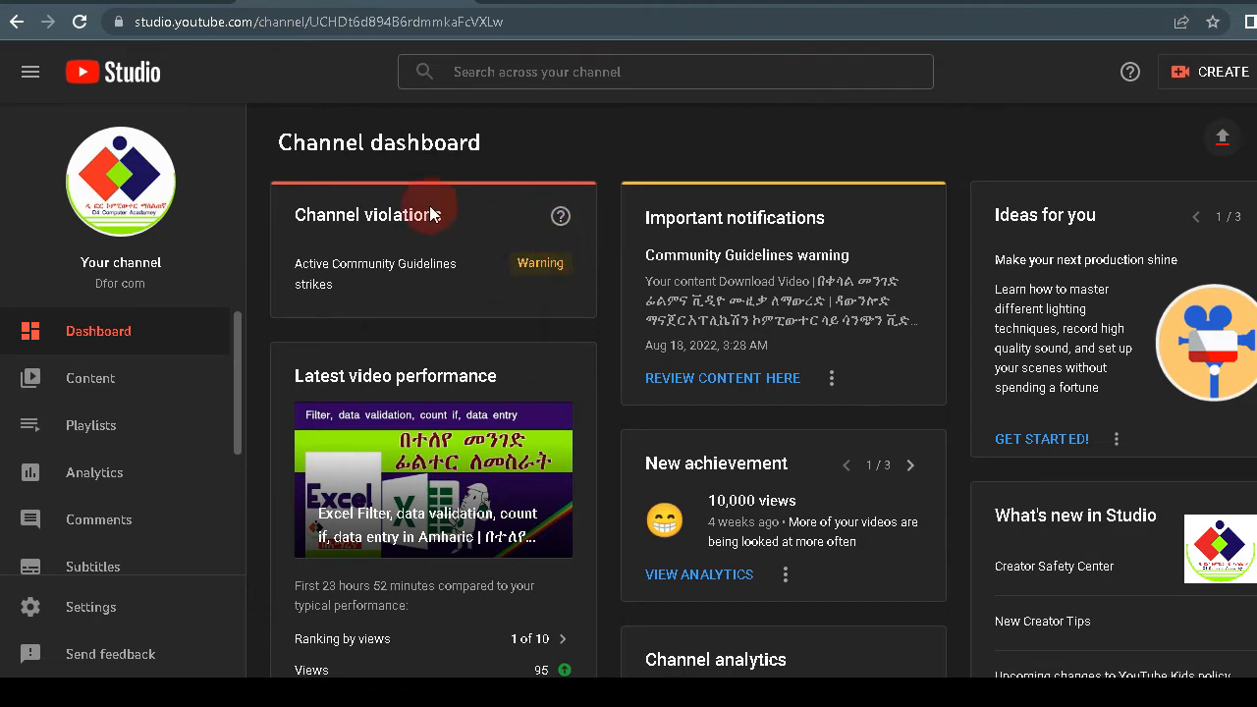
mouse_move(491, 316)
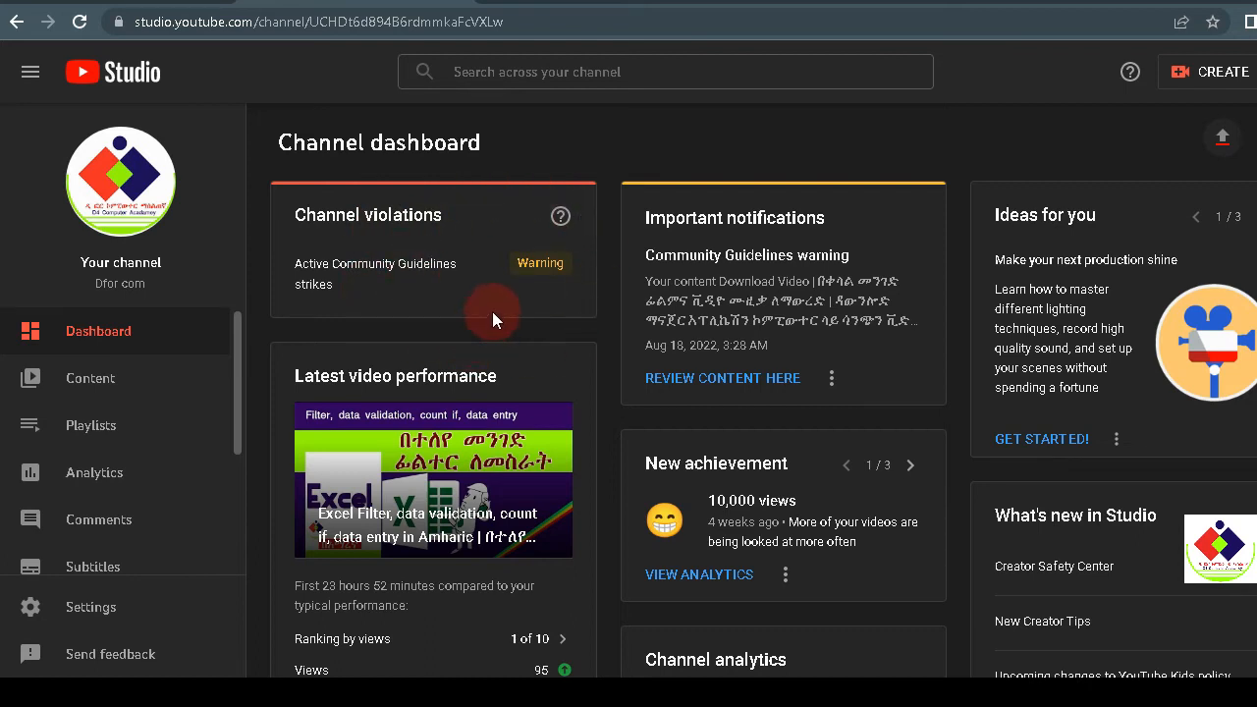
mouse_move(527, 302)
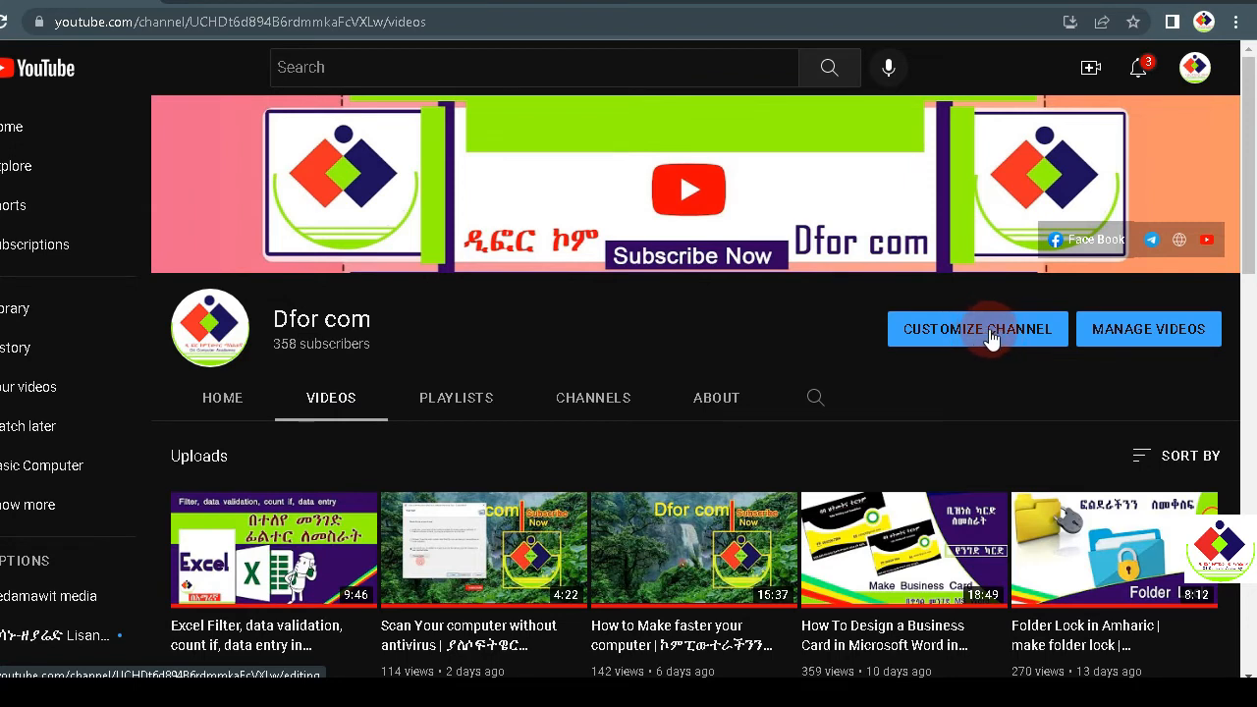
click(977, 330)
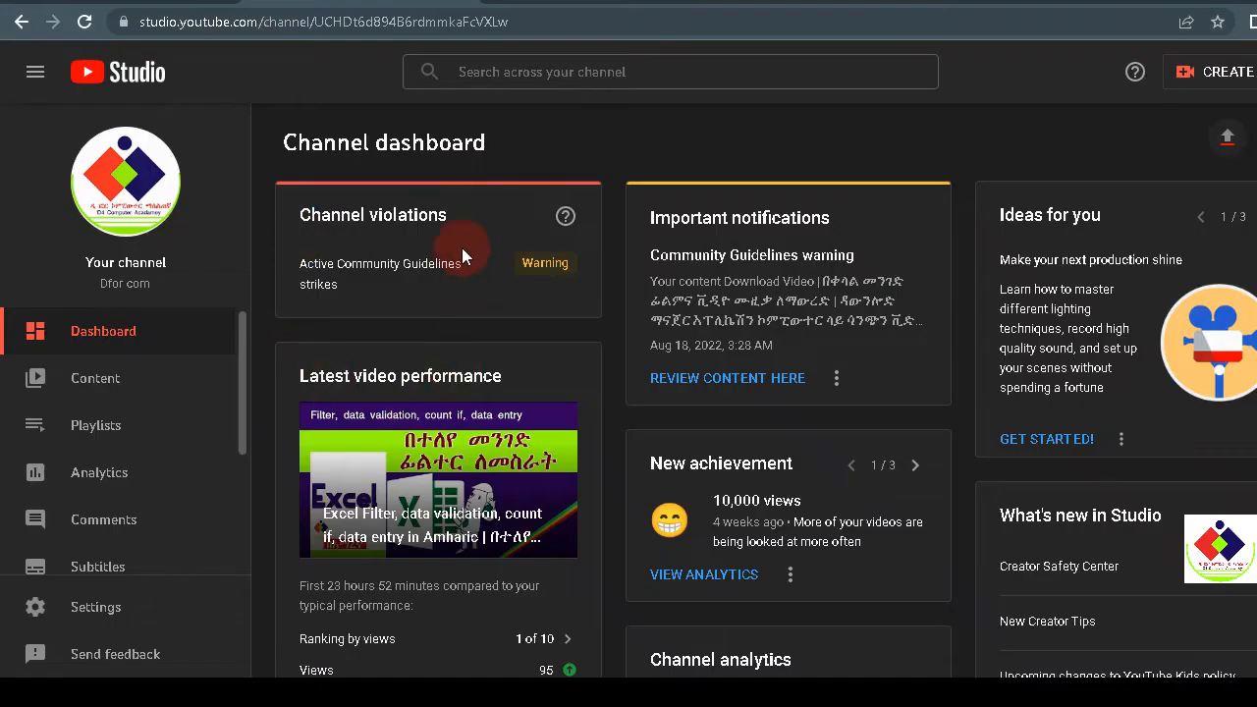
mouse_move(117, 353)
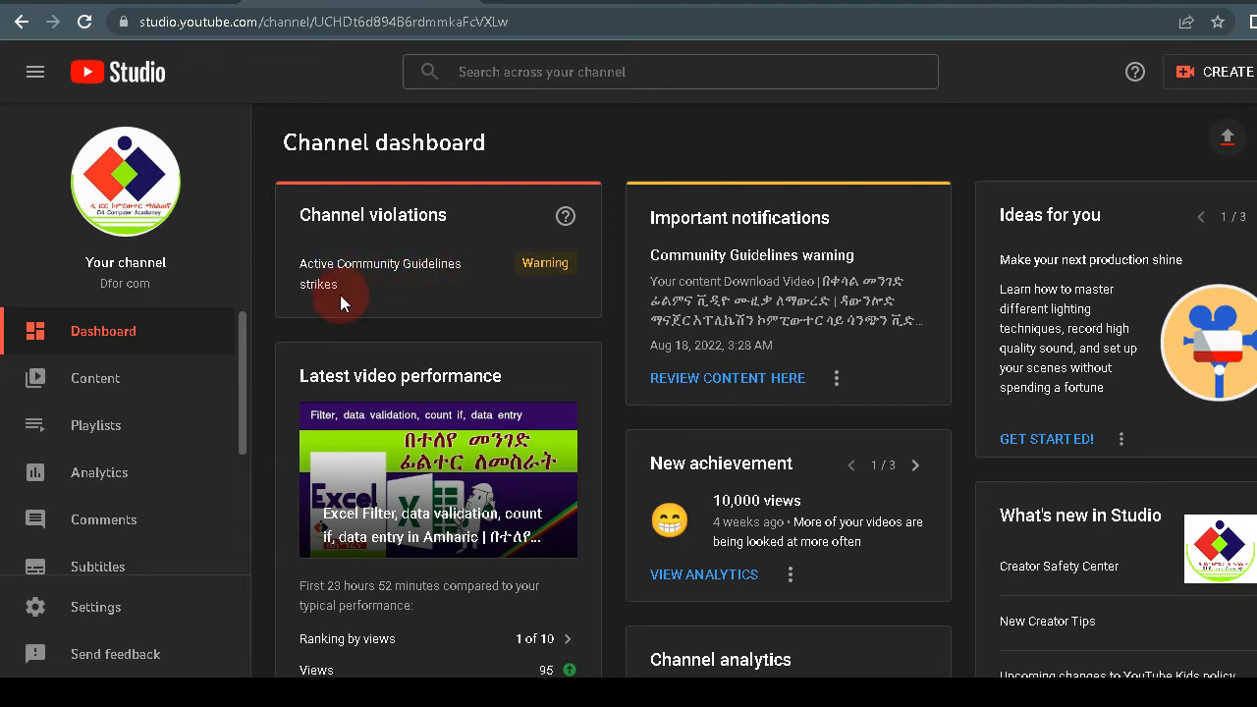
mouse_move(542, 286)
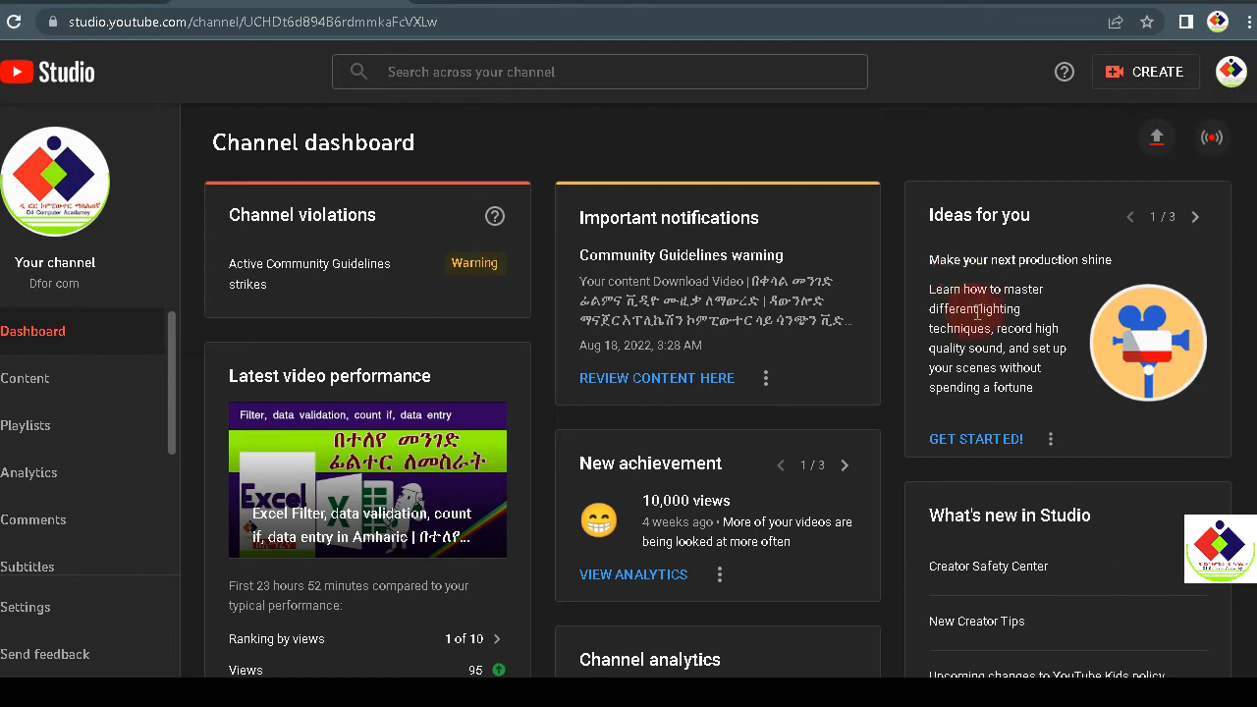
mouse_move(1229, 70)
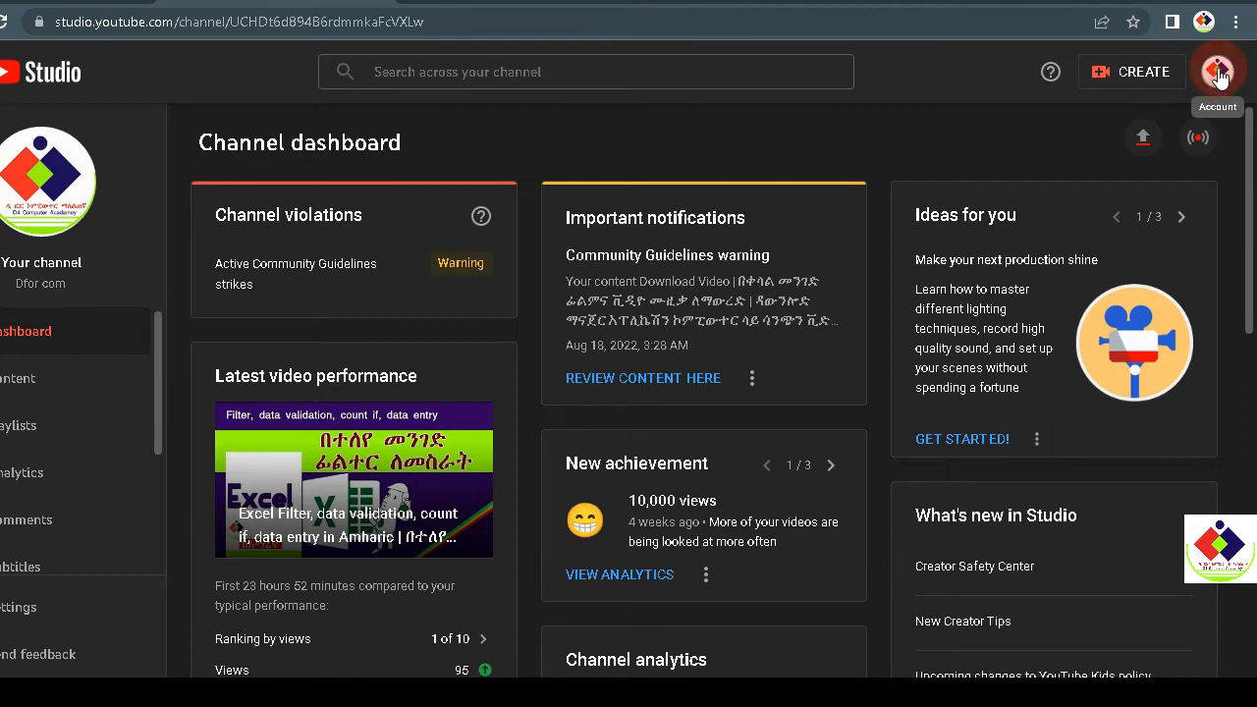
click(1217, 70)
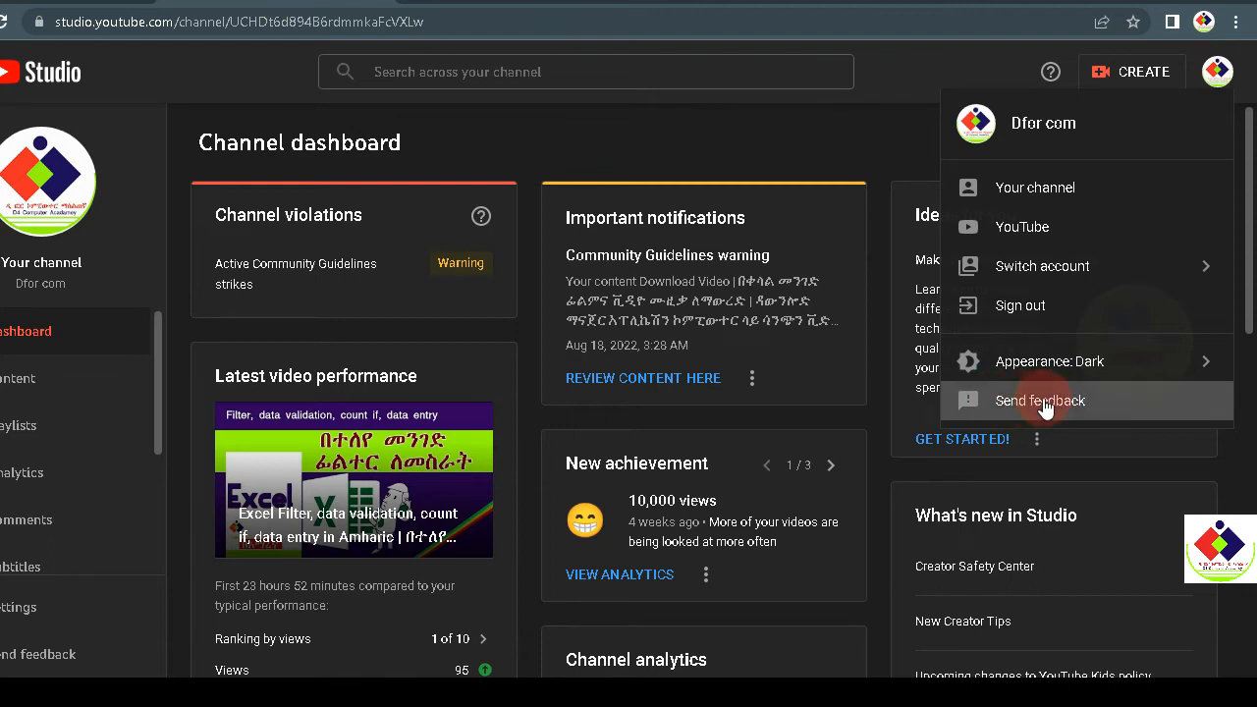
click(1039, 400)
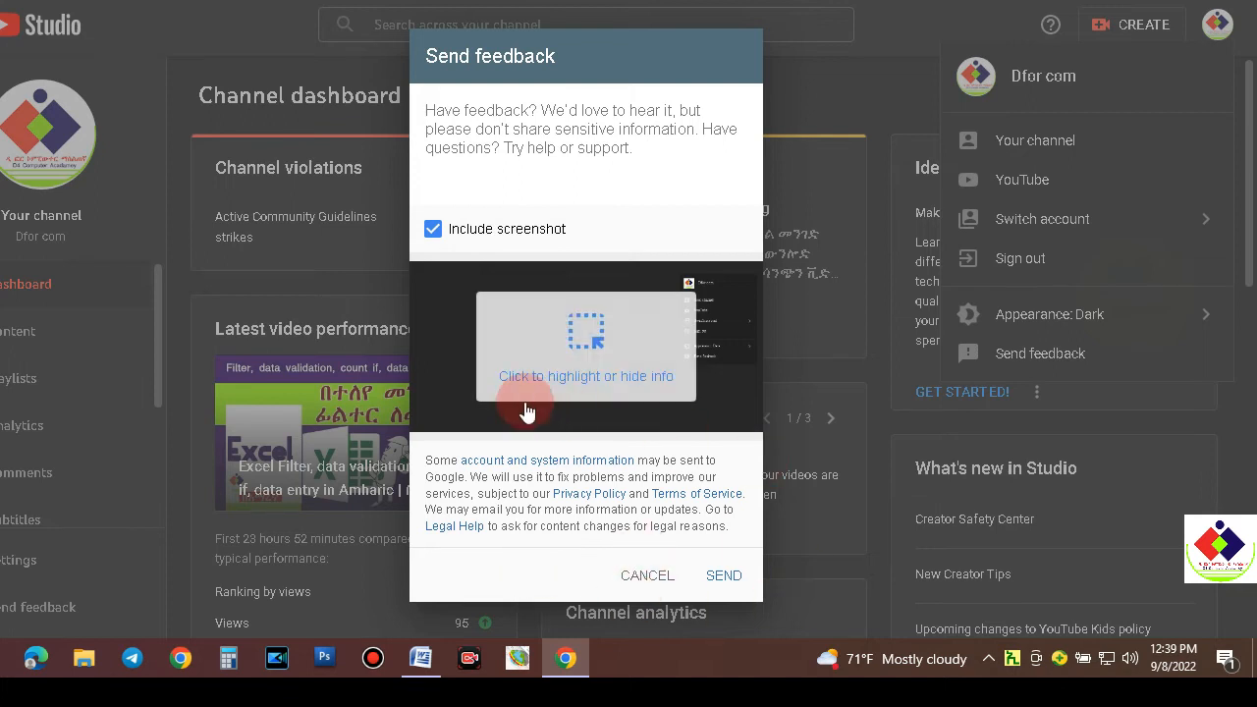
mouse_move(612, 393)
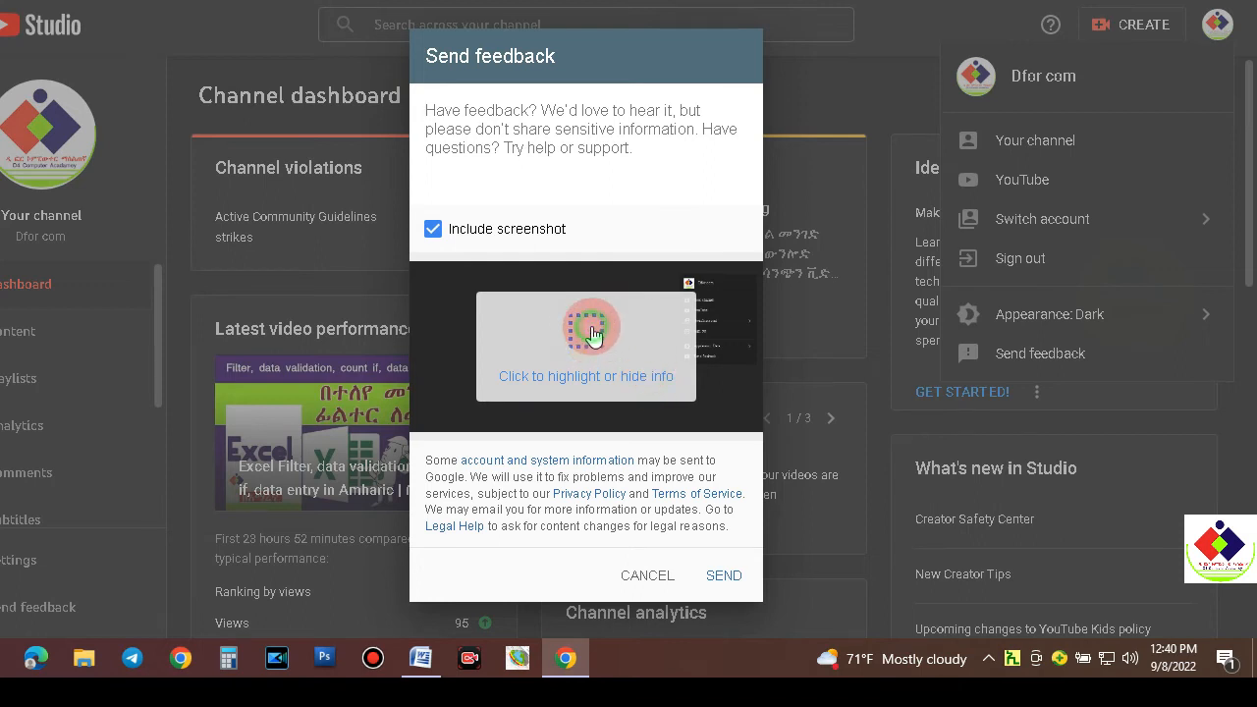
- Highlight the channel avatar, sidebar, violations and notifications cards on the screenshot, then finish
click(585, 326)
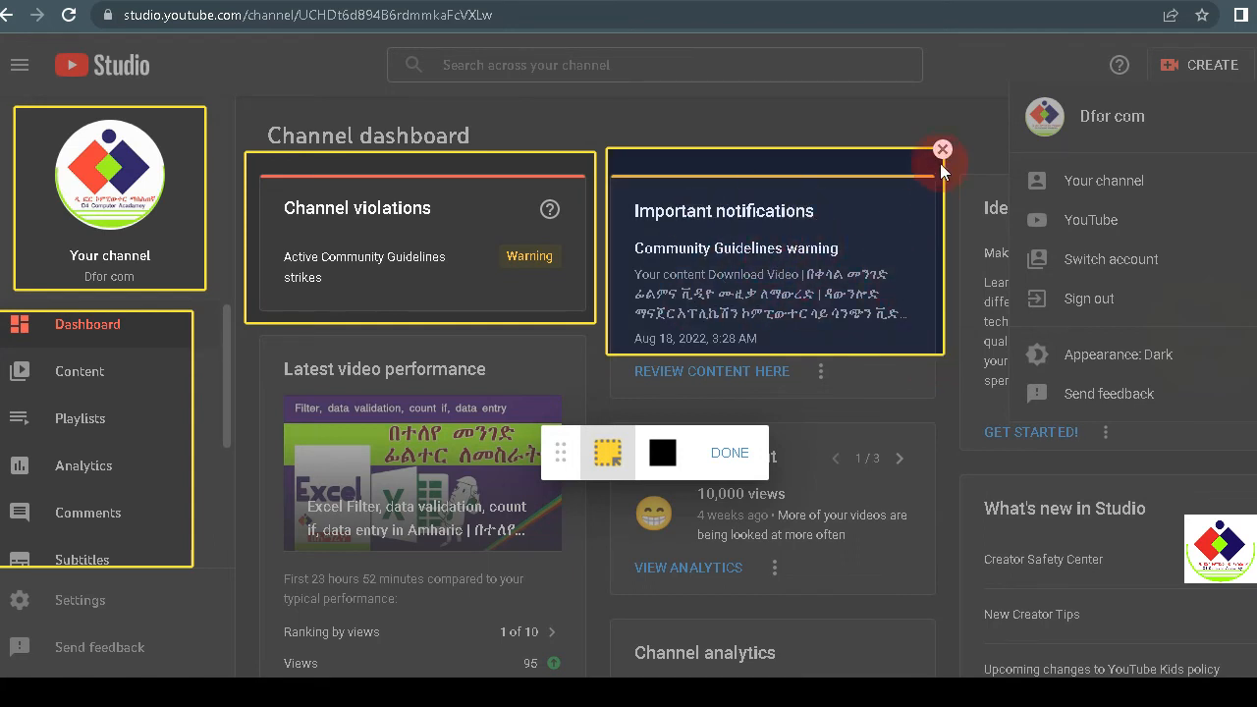
mouse_move(593, 154)
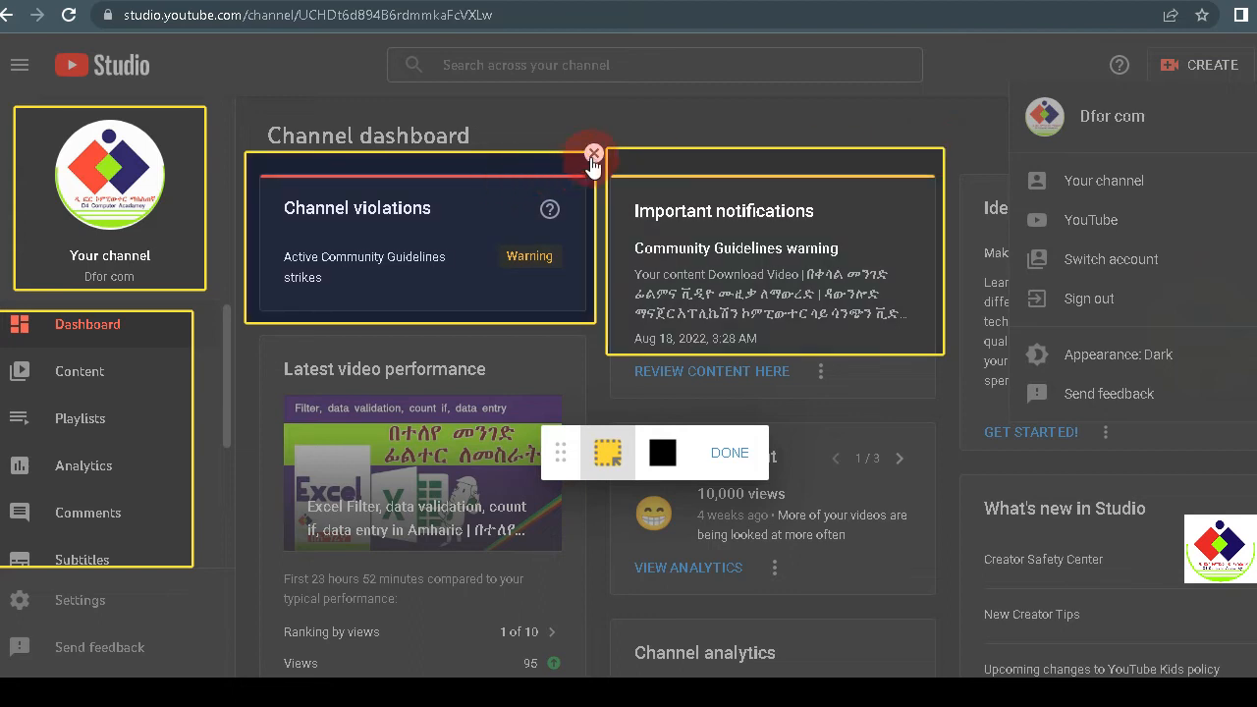
mouse_move(428, 186)
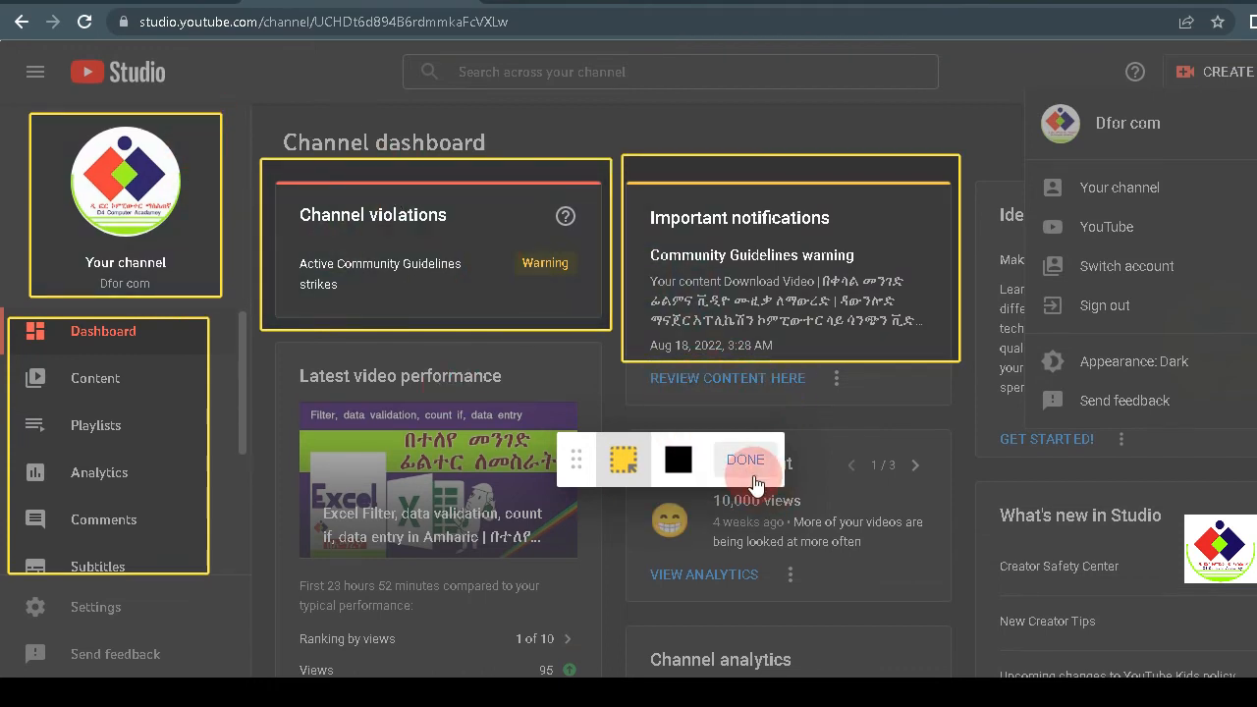
click(746, 460)
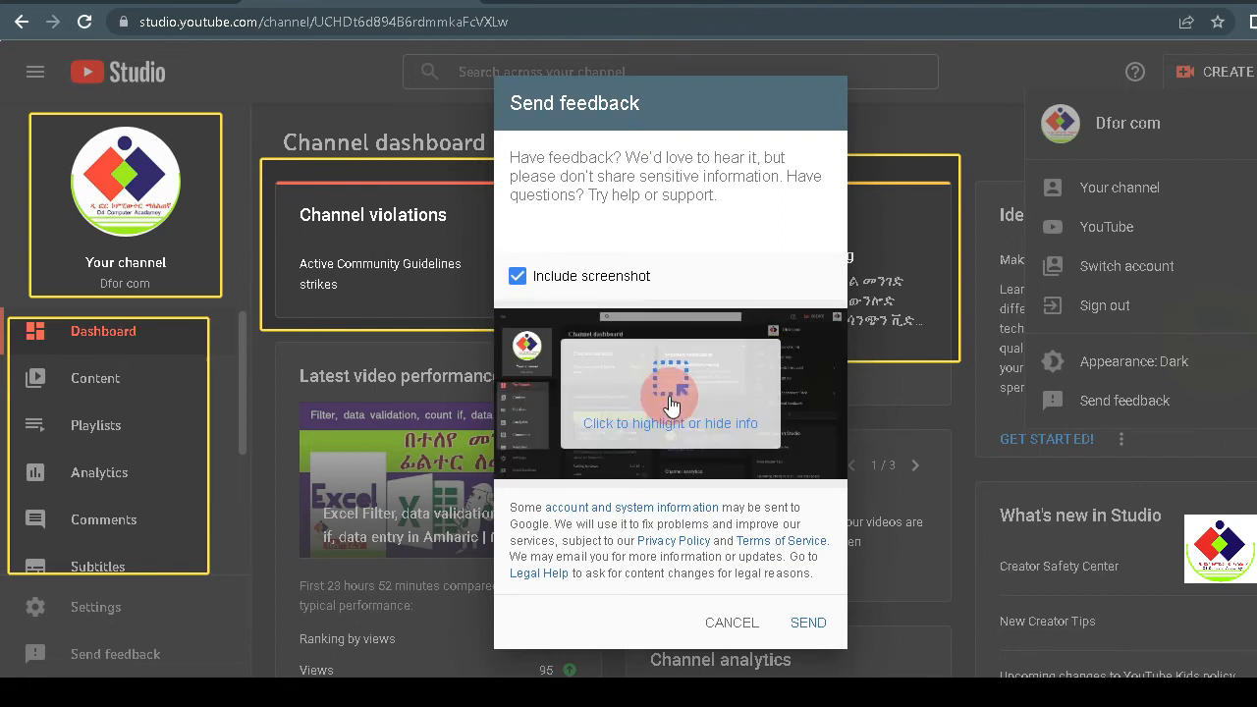
mouse_move(823, 400)
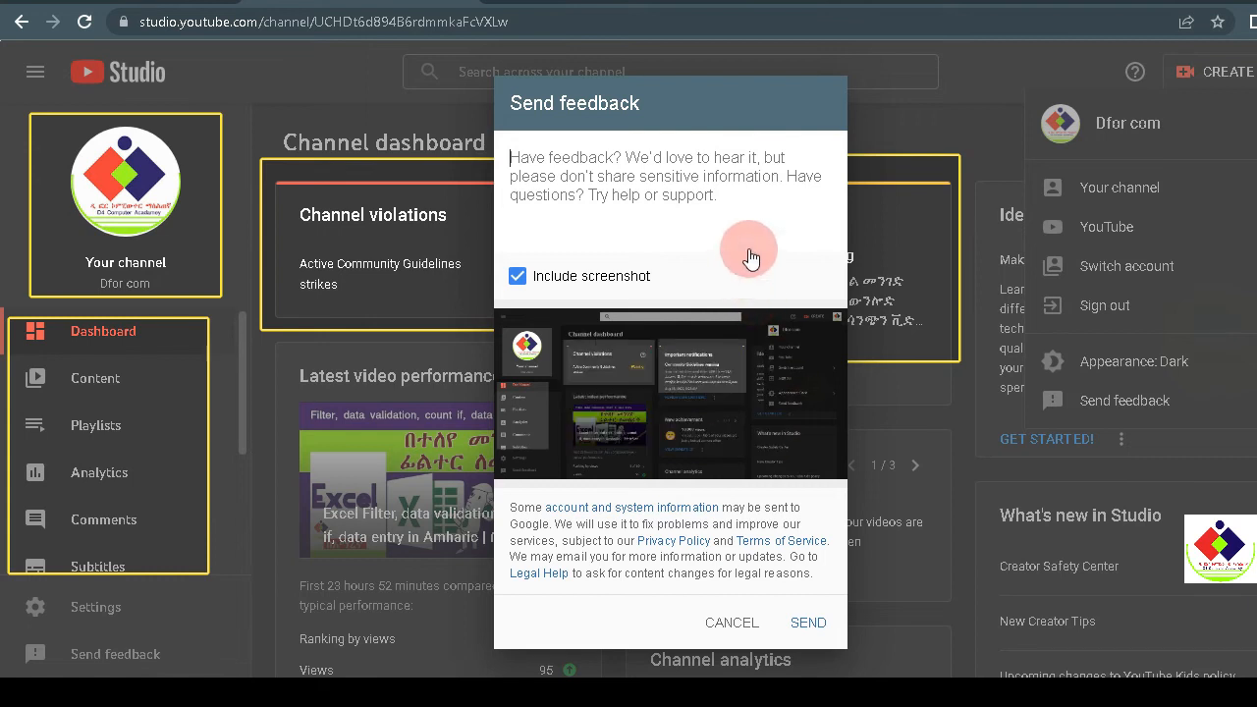
mouse_move(585, 192)
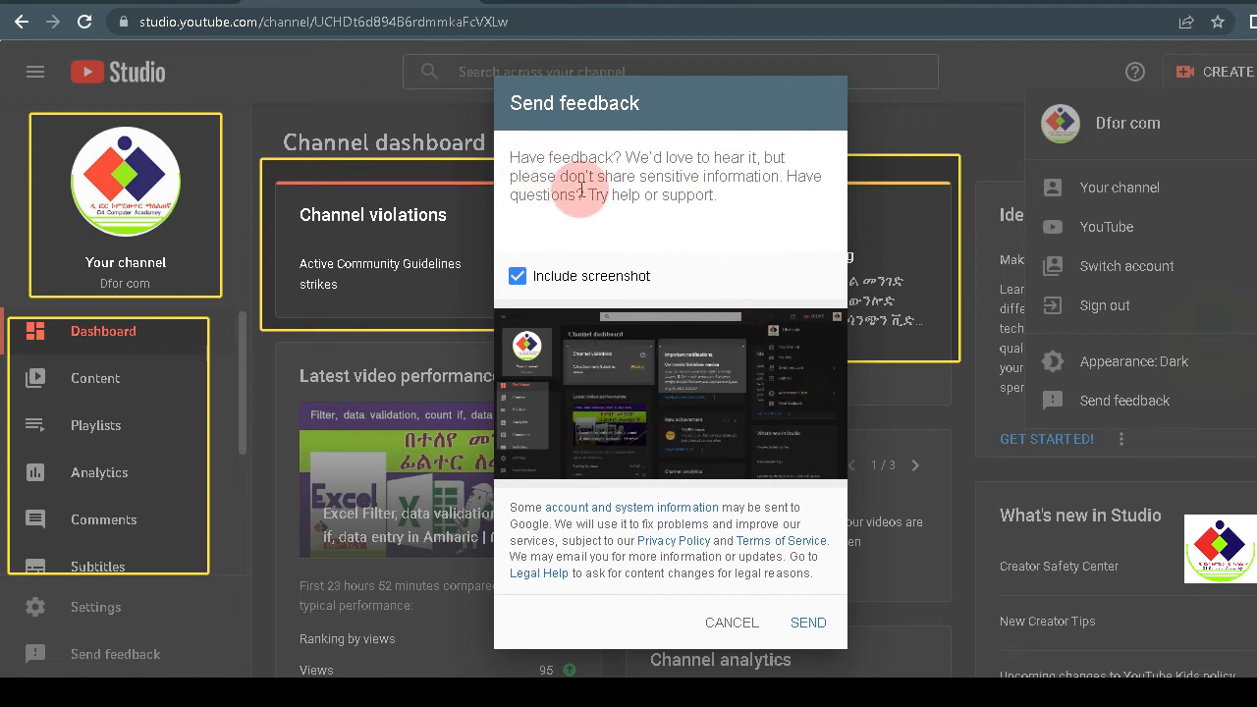
- Write 'Dear YouTube Team' and the request to remove the warning strike with the channel name
text(D)
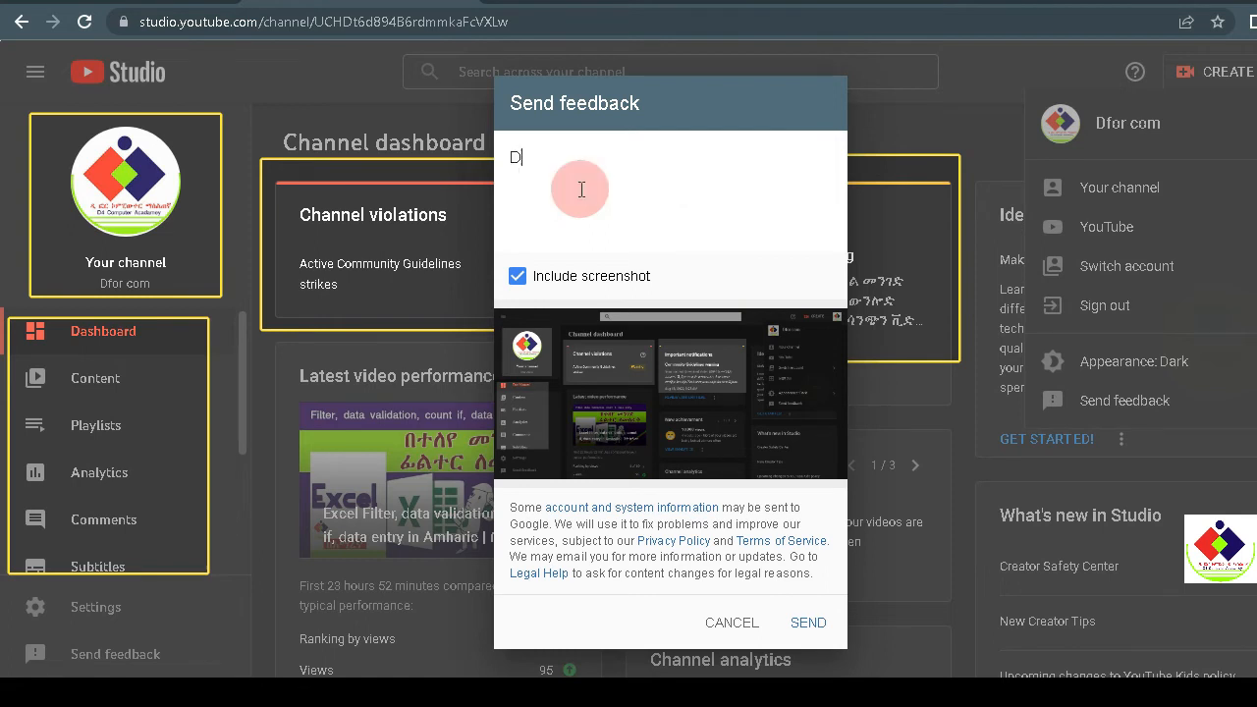
text(ear)
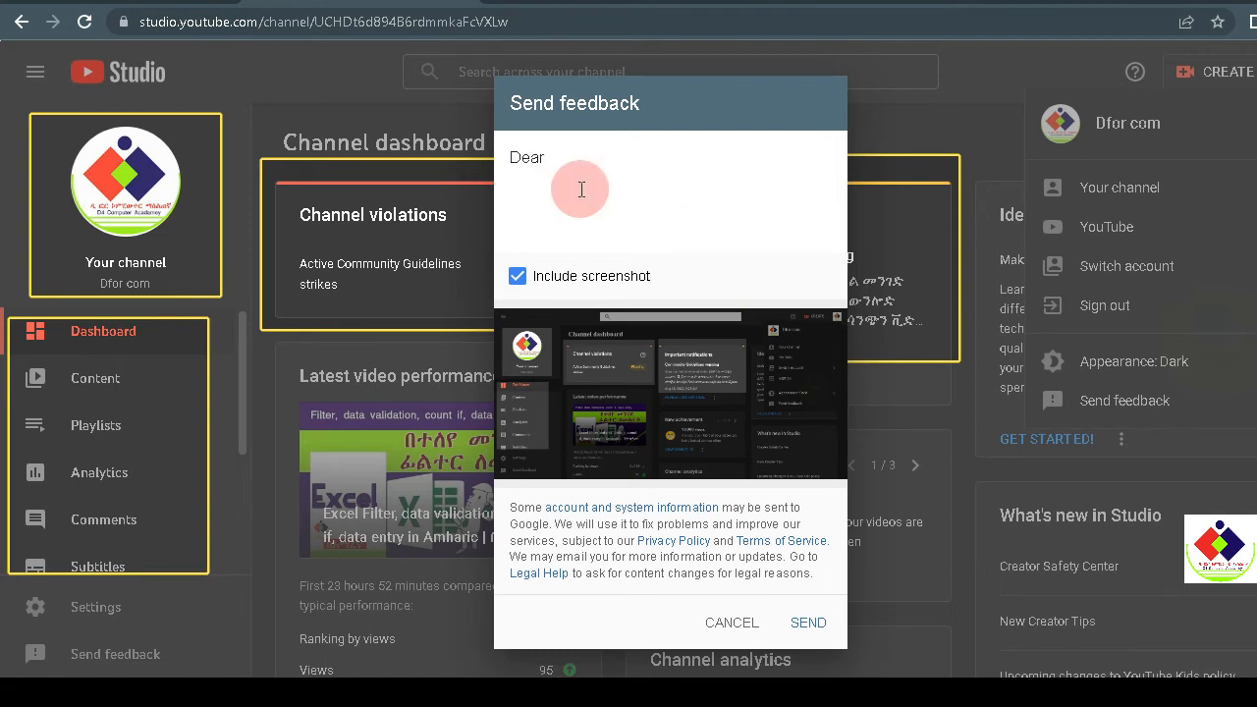
text(s,)
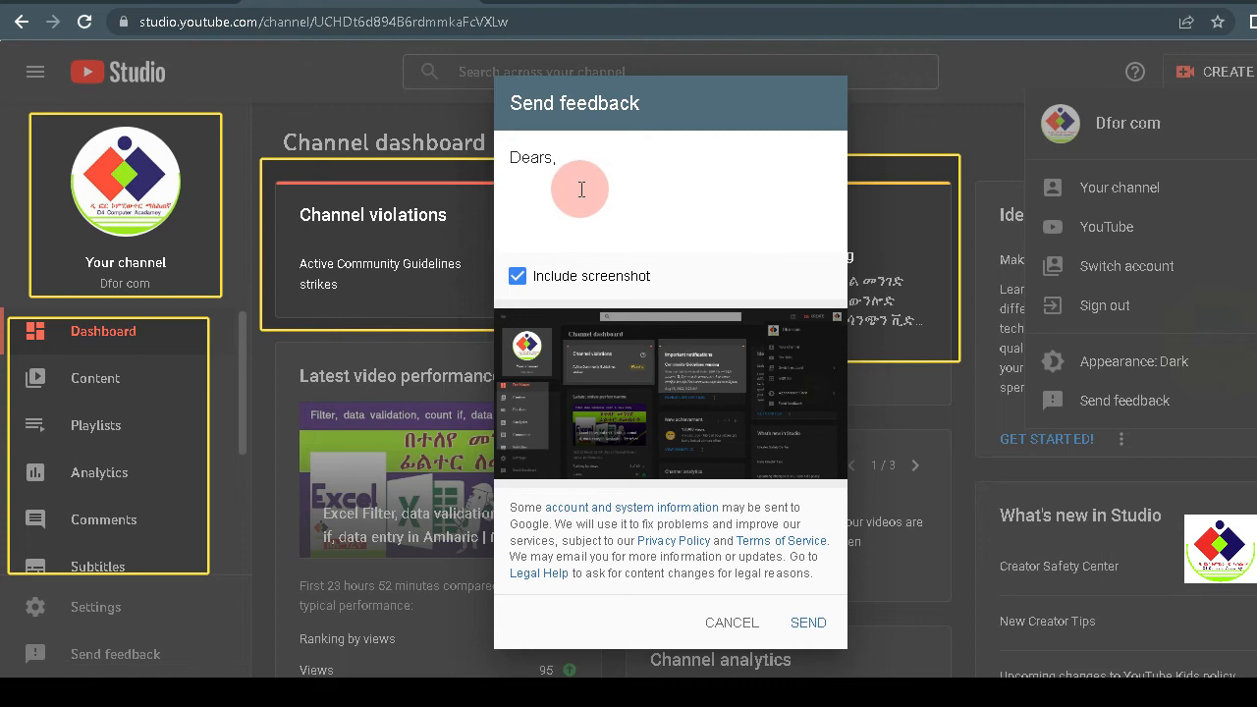
text(You)
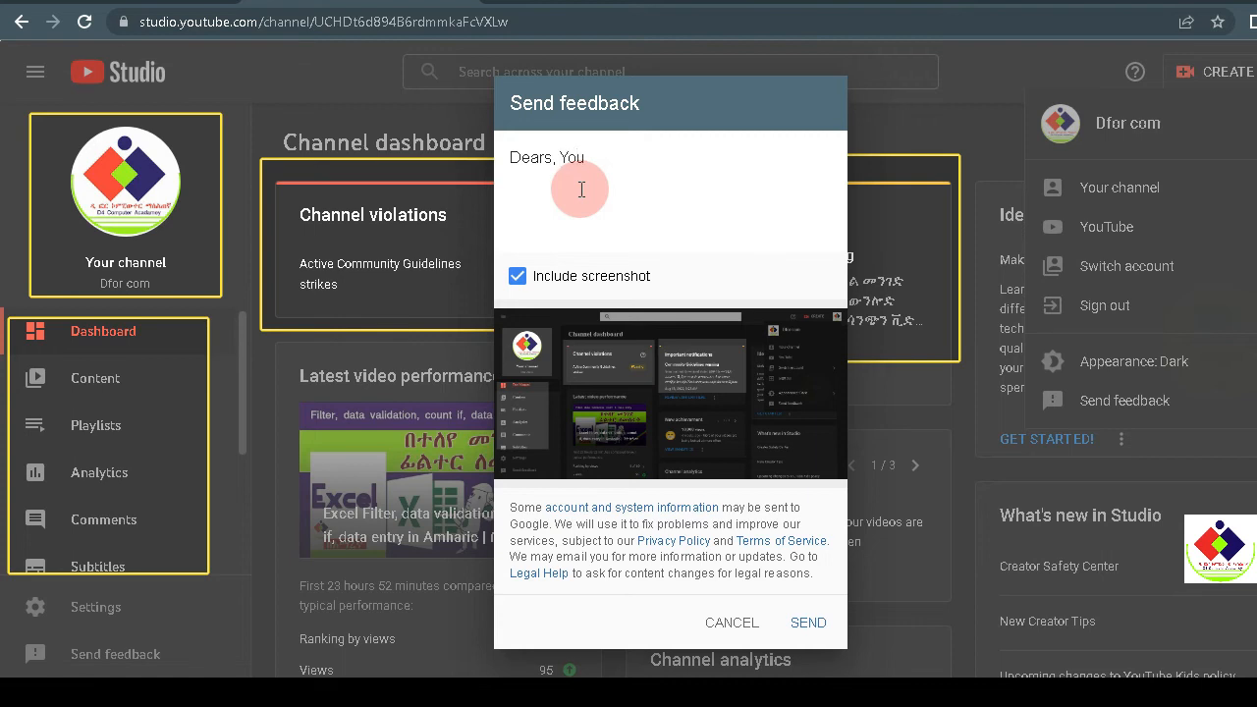
text(Tube)
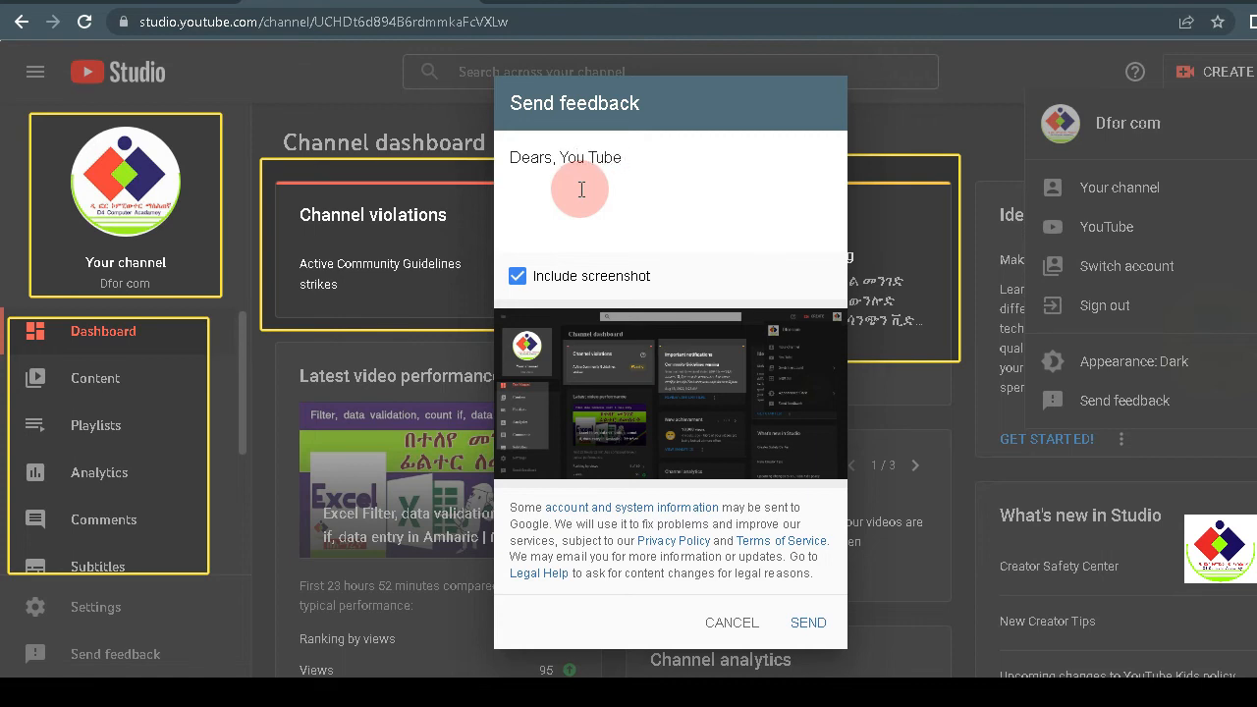
text(Team)
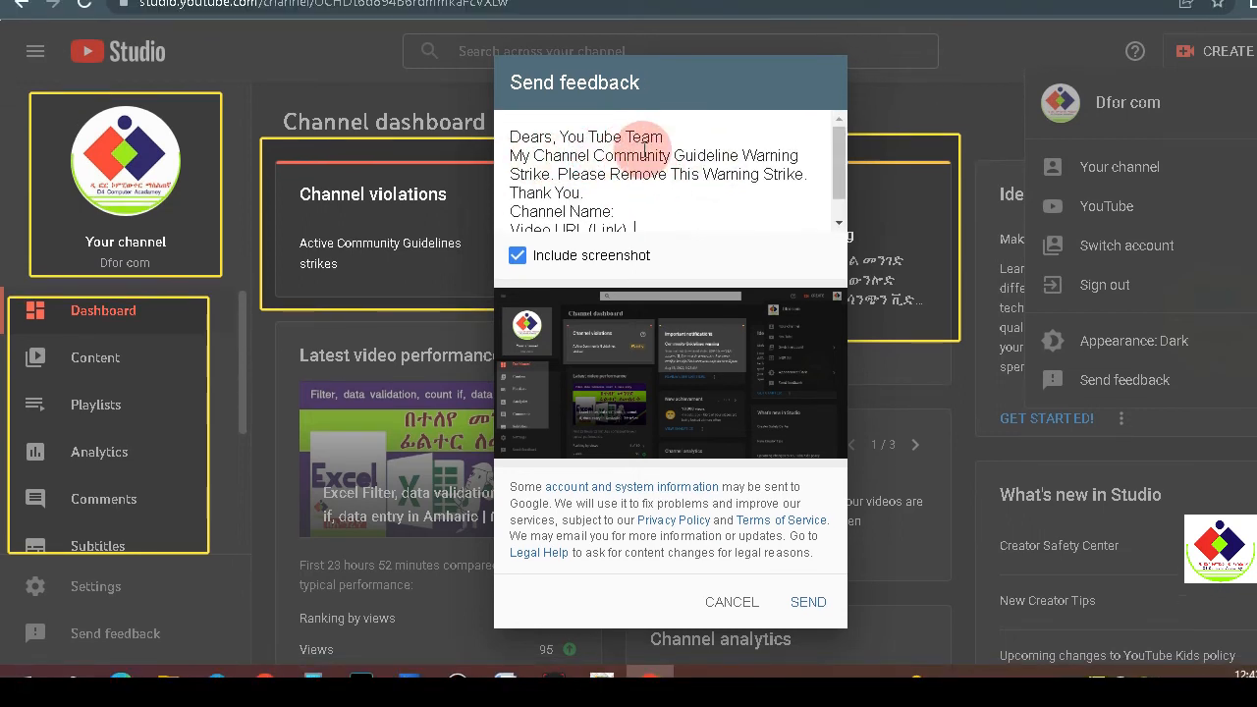
mouse_move(648, 173)
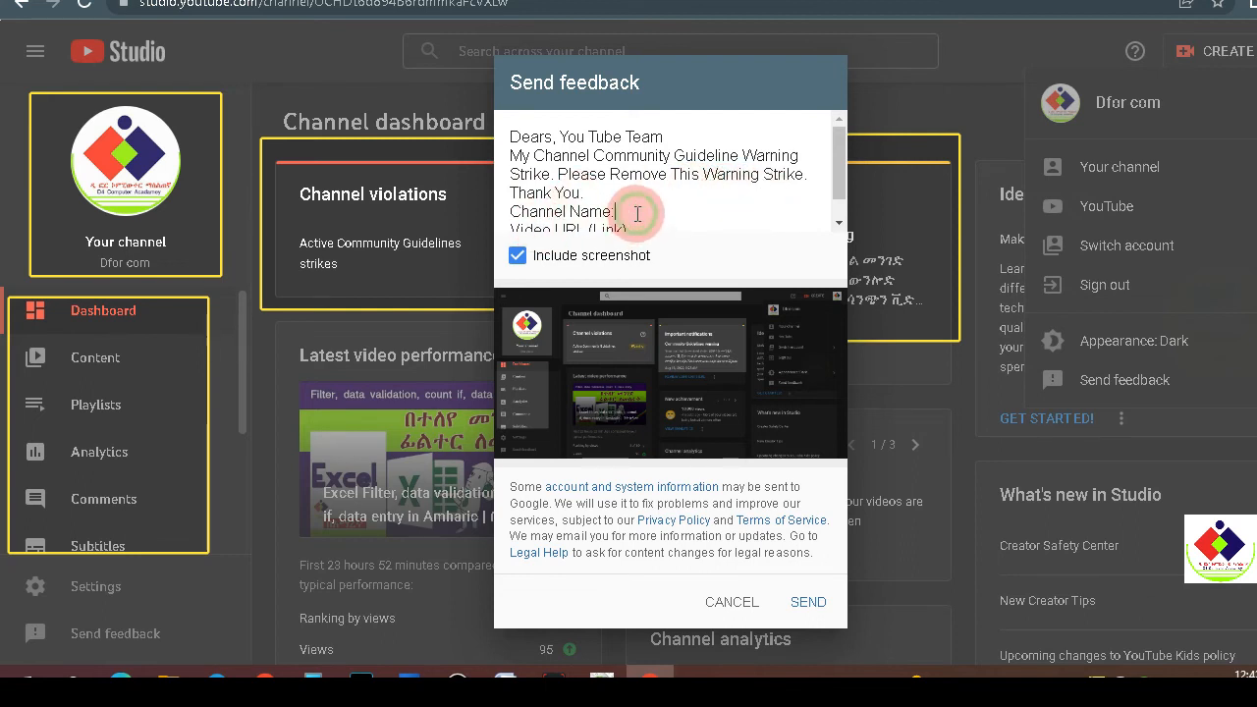
text(D)
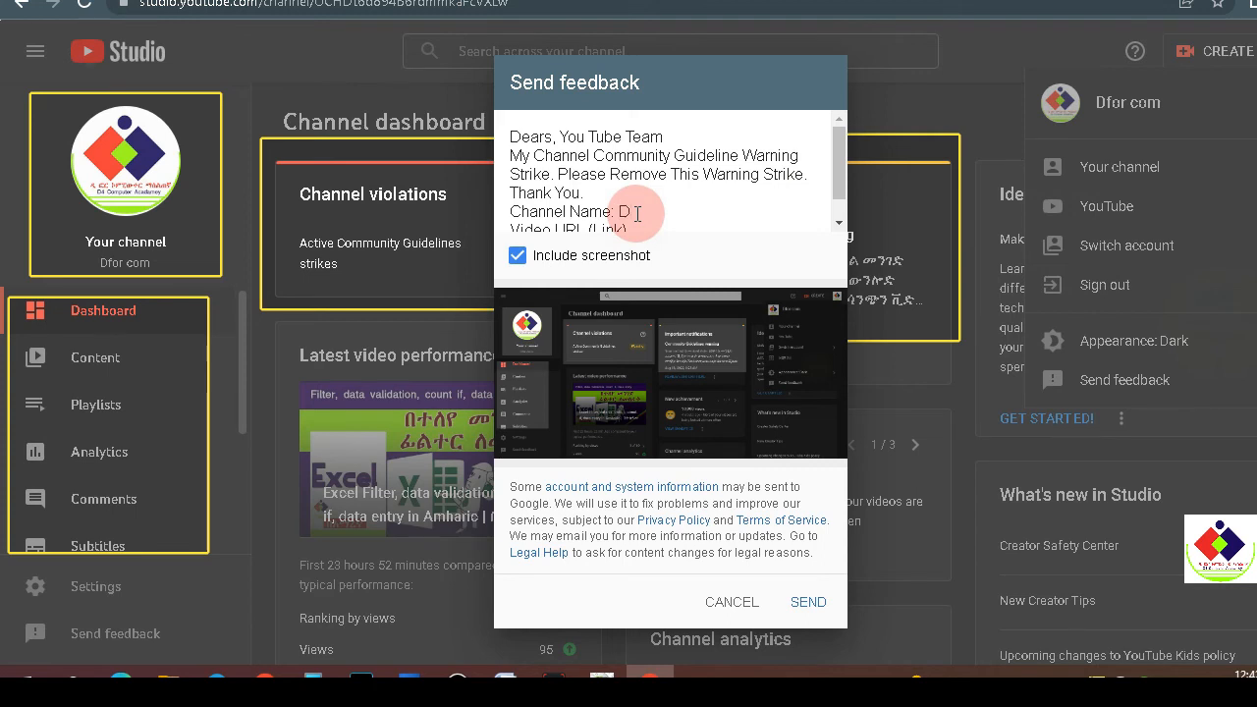
text(for com)
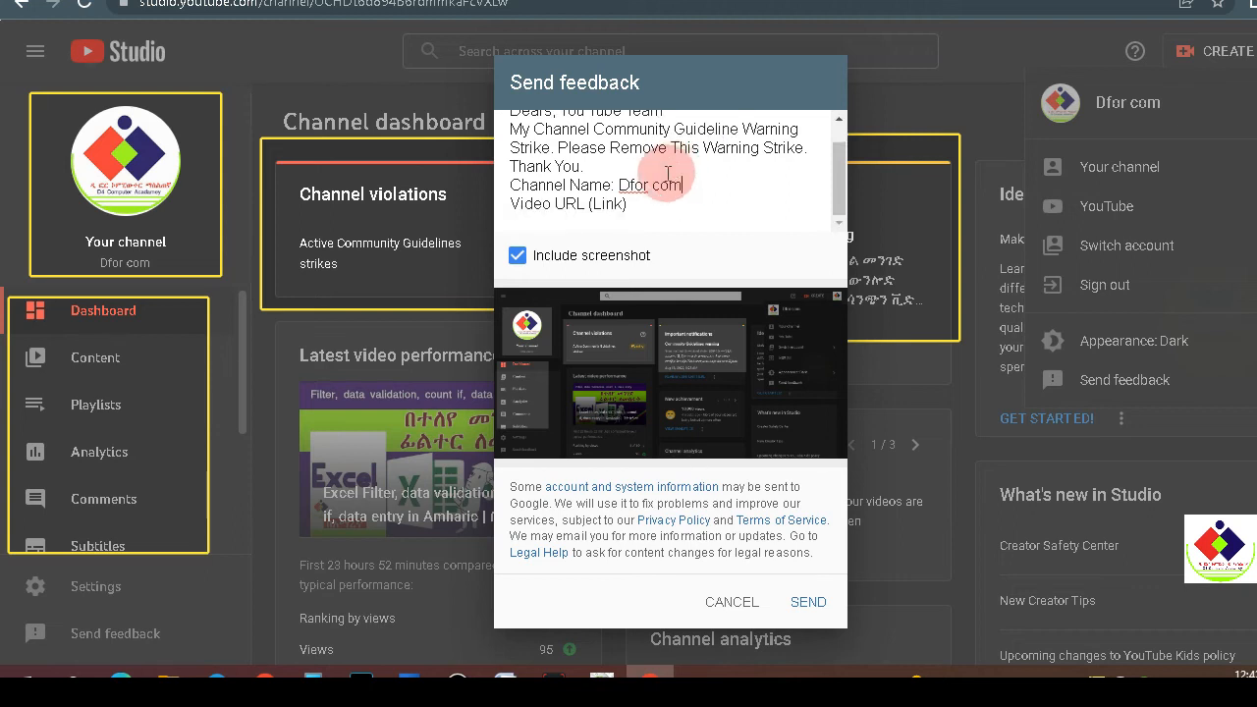
scroll(up, 3)
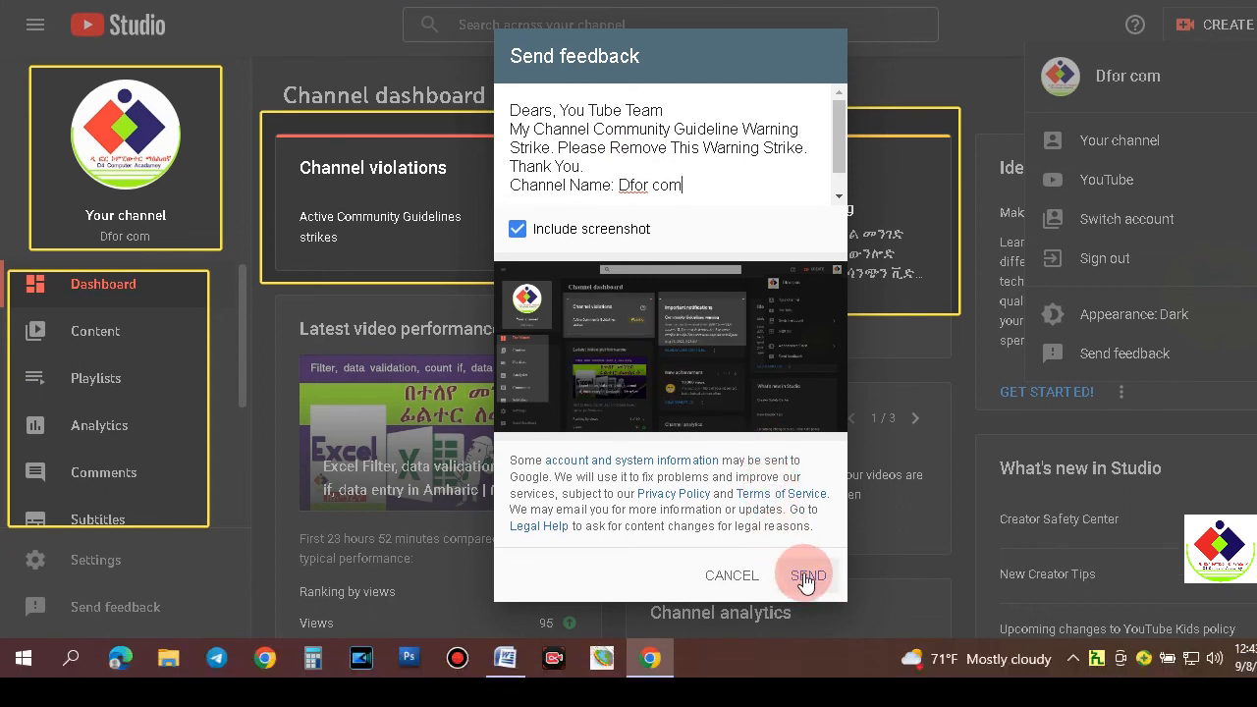
- Send the strike-removal feedback and return to the channel dashboard
click(805, 574)
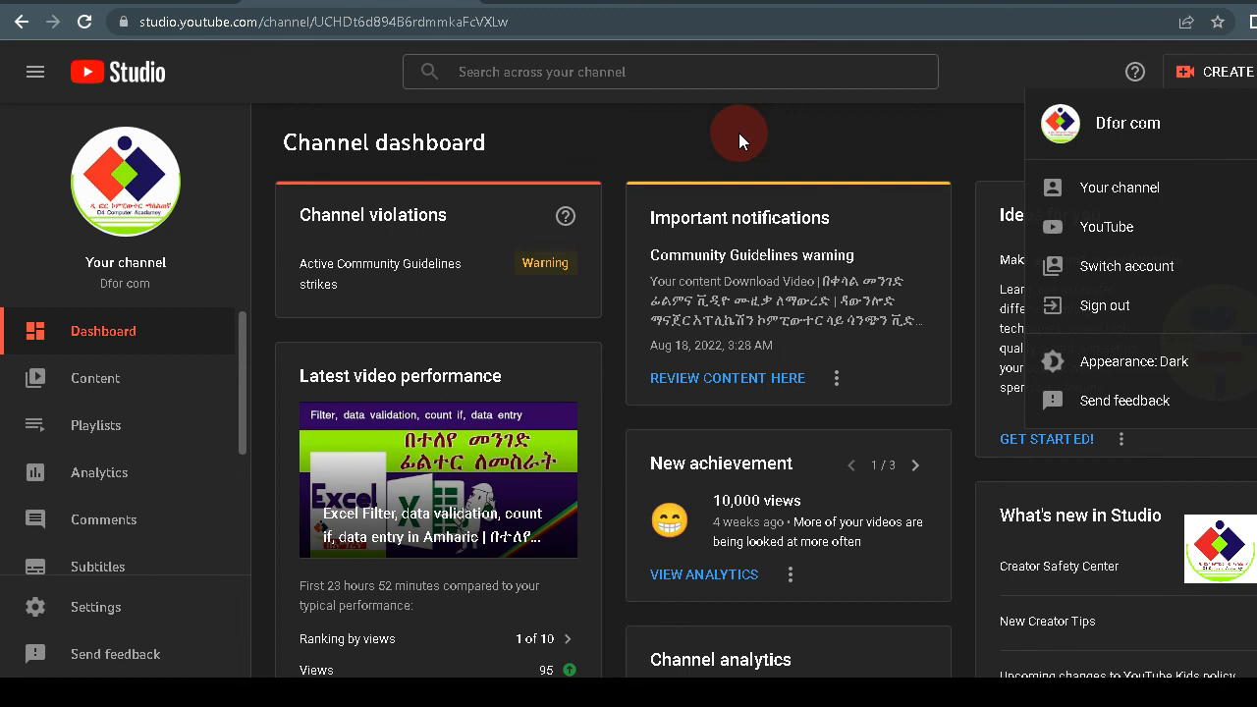
mouse_move(401, 236)
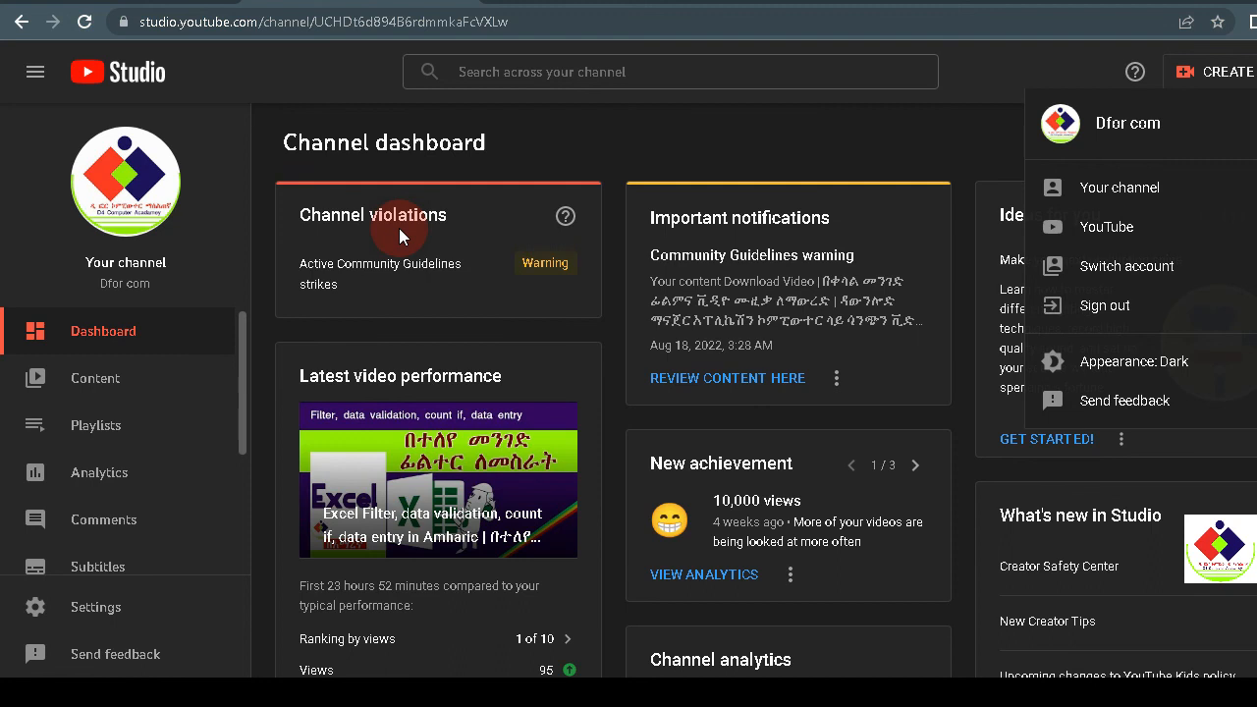
mouse_move(577, 279)
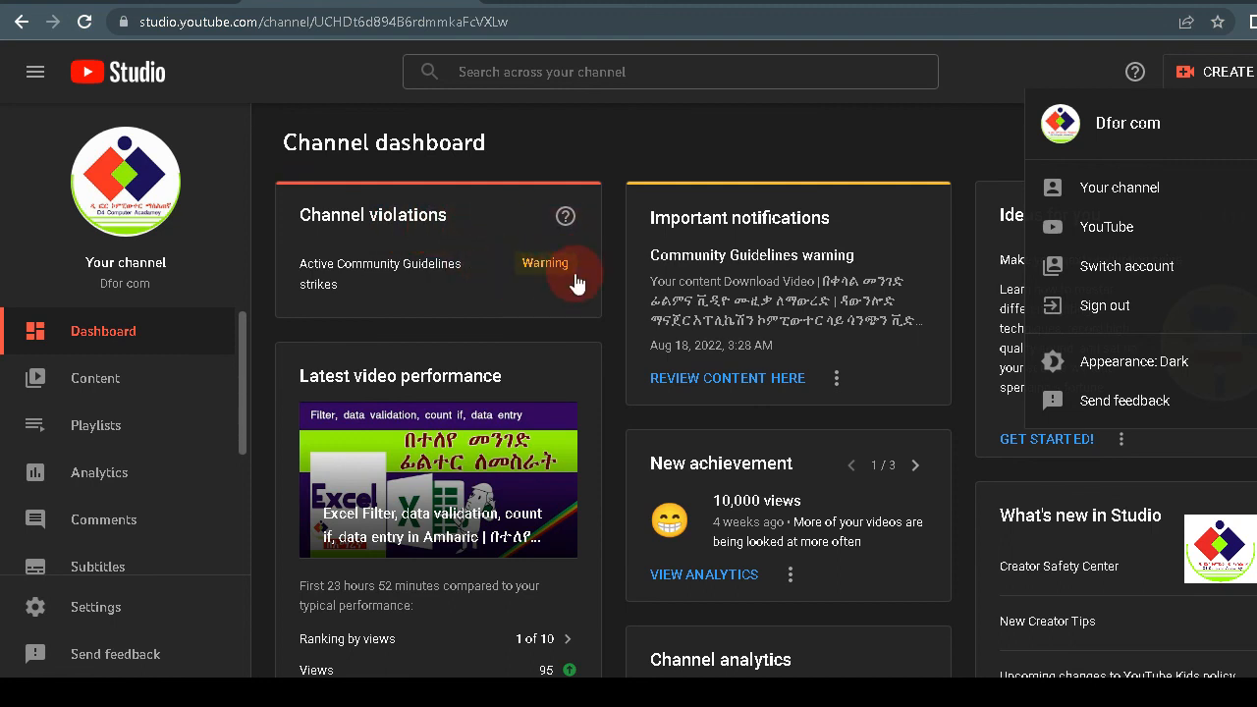